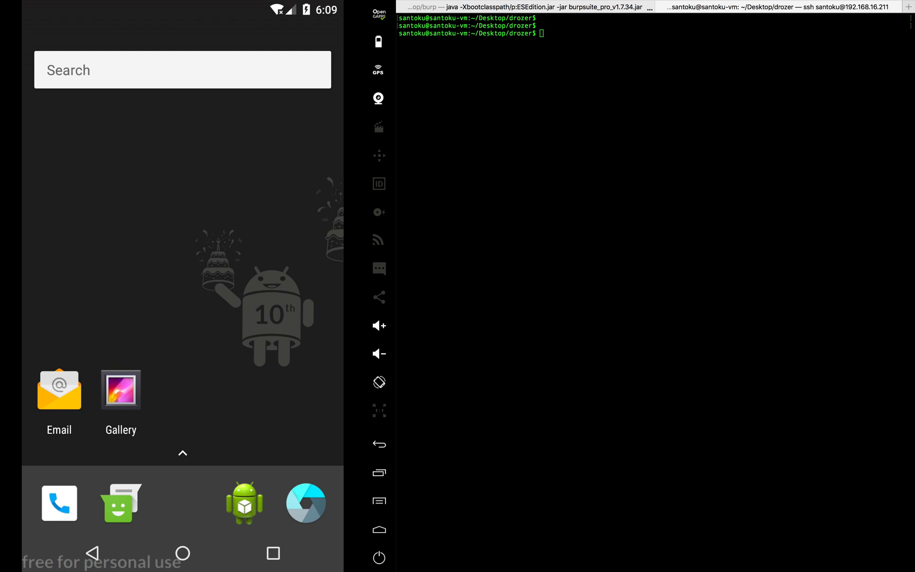
{"action": "mouse_move", "coordinate": [669, 404]}
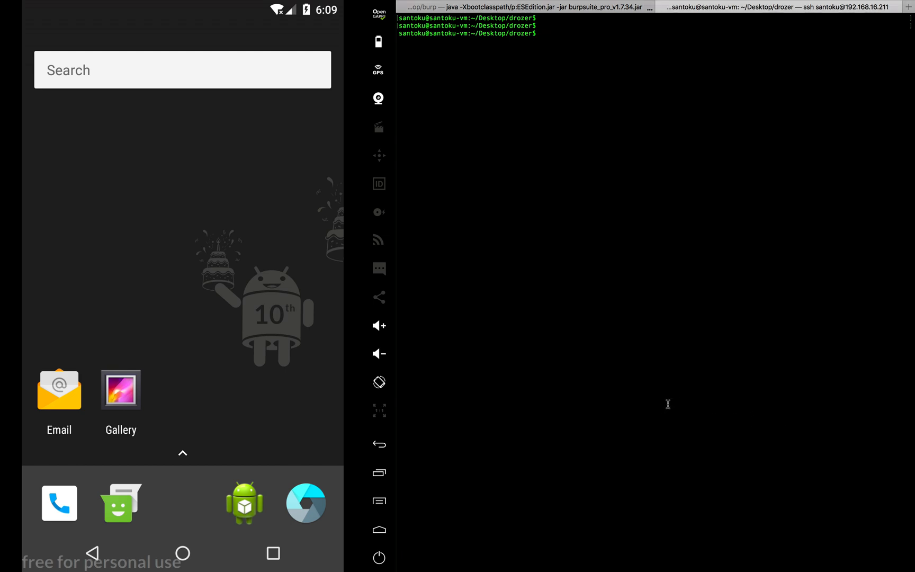
{"action": "mouse_move", "coordinate": [633, 372]}
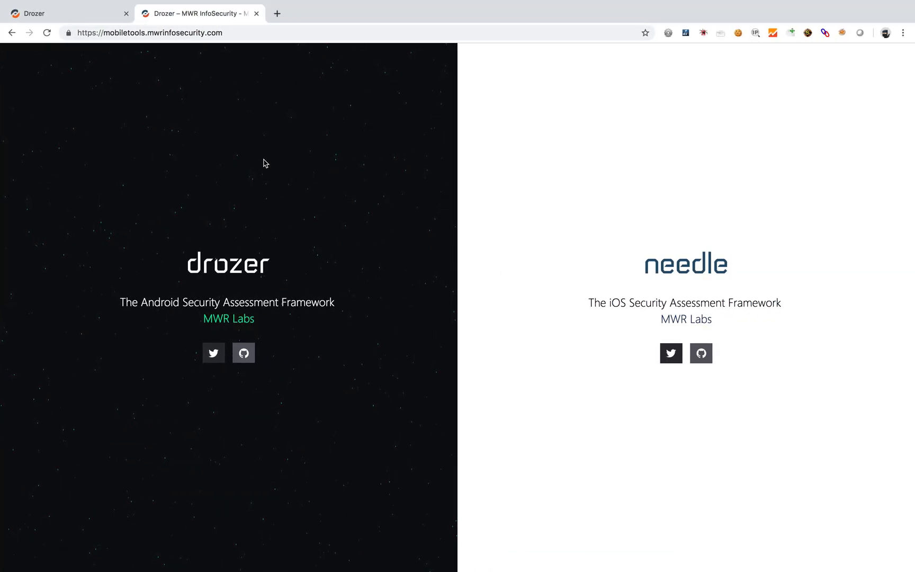
{"action": "mouse_move", "coordinate": [212, 50]}
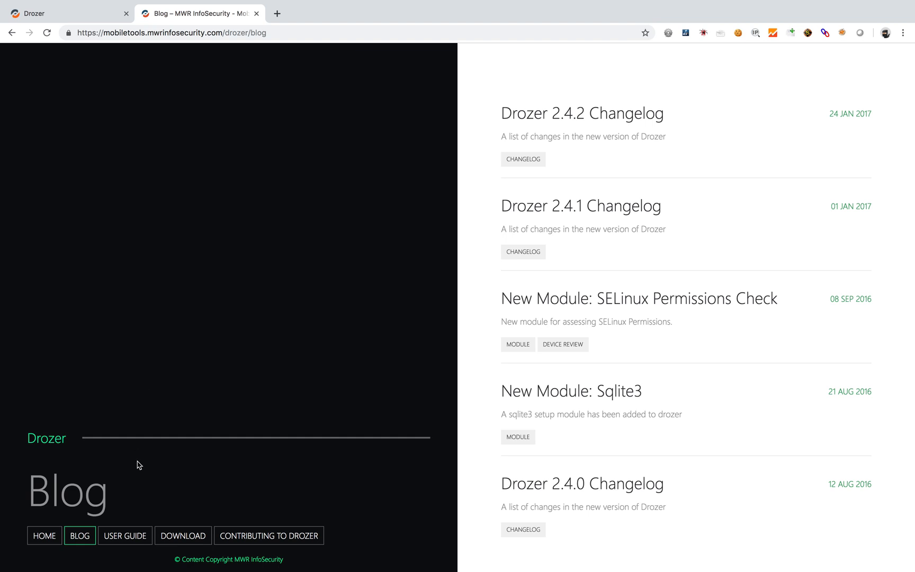
{"action": "mouse_move", "coordinate": [183, 536]}
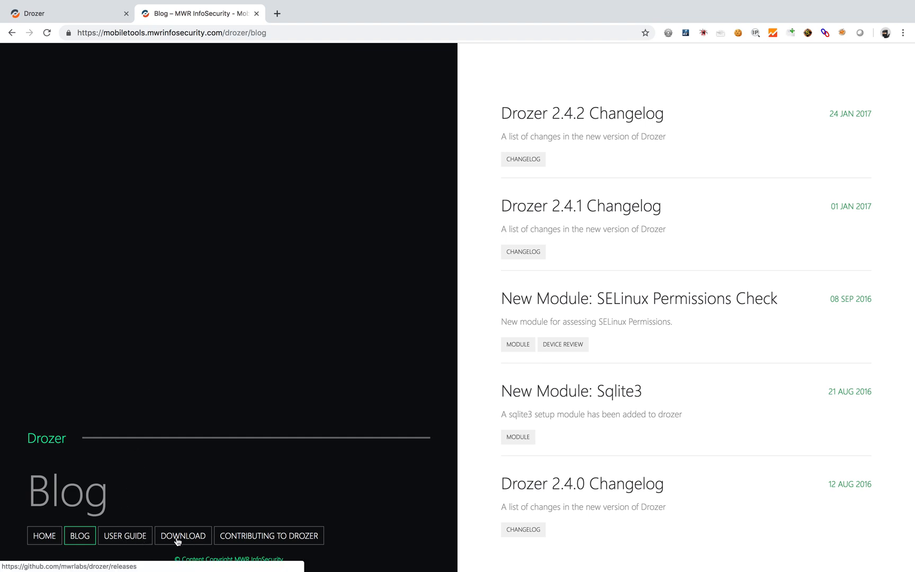
Navigate through the drozer User Guide to the Installing Drozer page
{"action": "scroll", "scroll_direction": "up", "scroll_amount": 3}
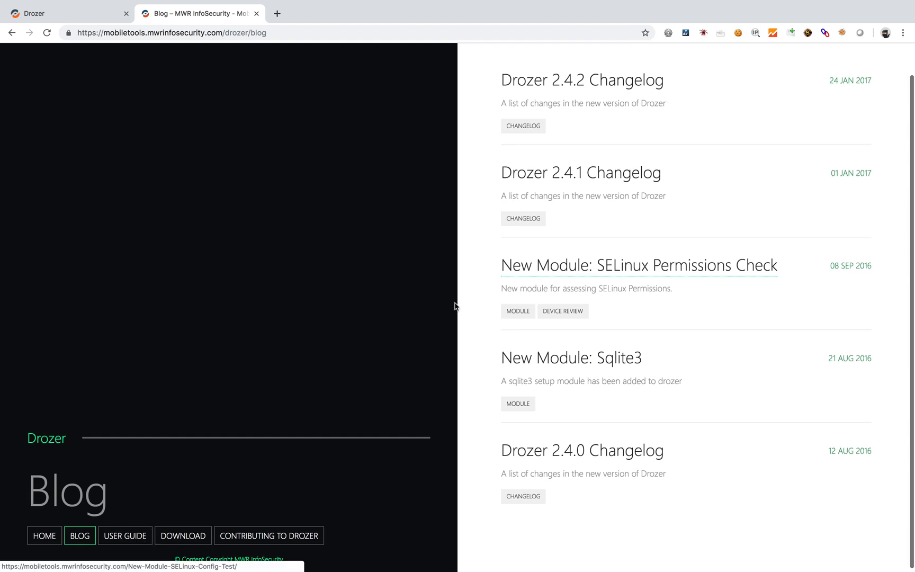
{"action": "left_click", "coordinate": [125, 535]}
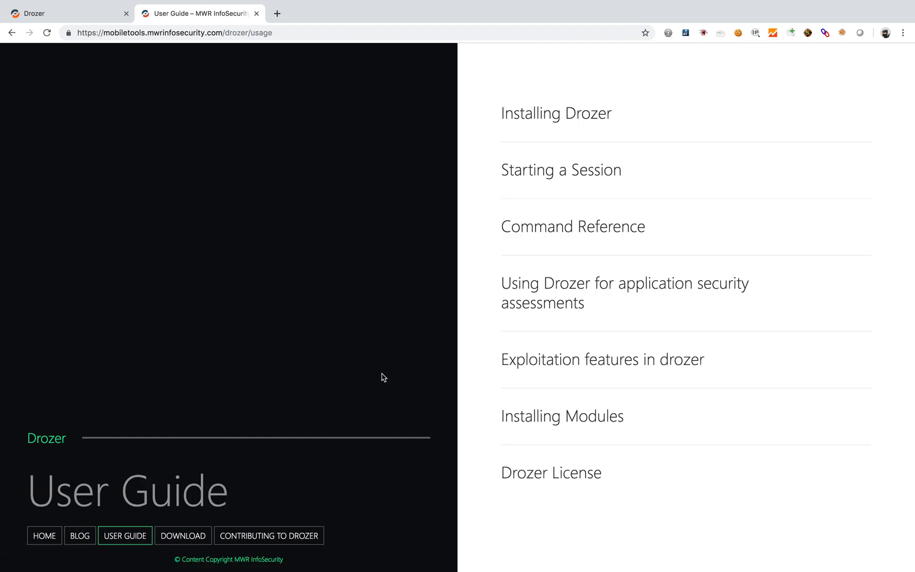
{"action": "left_click", "coordinate": [556, 113]}
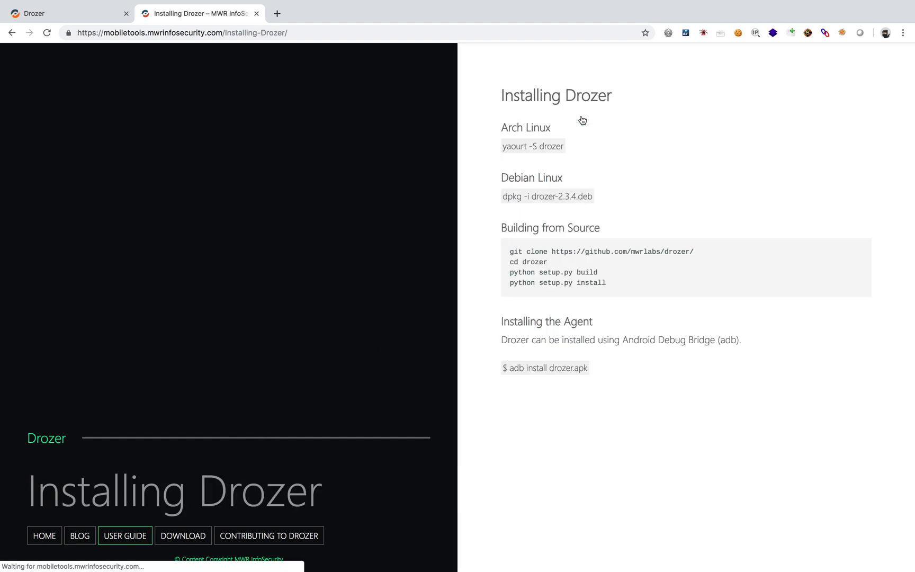
{"action": "mouse_move", "coordinate": [556, 213]}
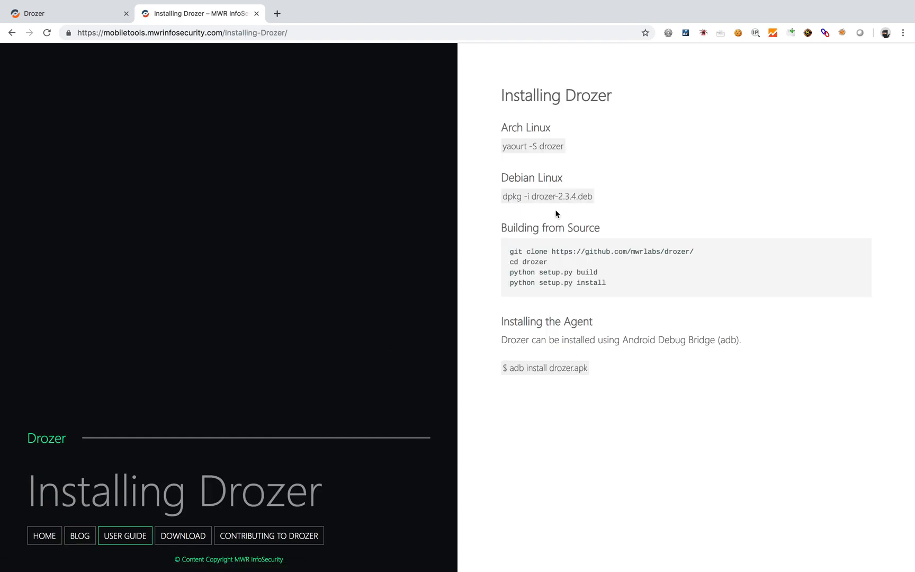
{"action": "mouse_move", "coordinate": [820, 307]}
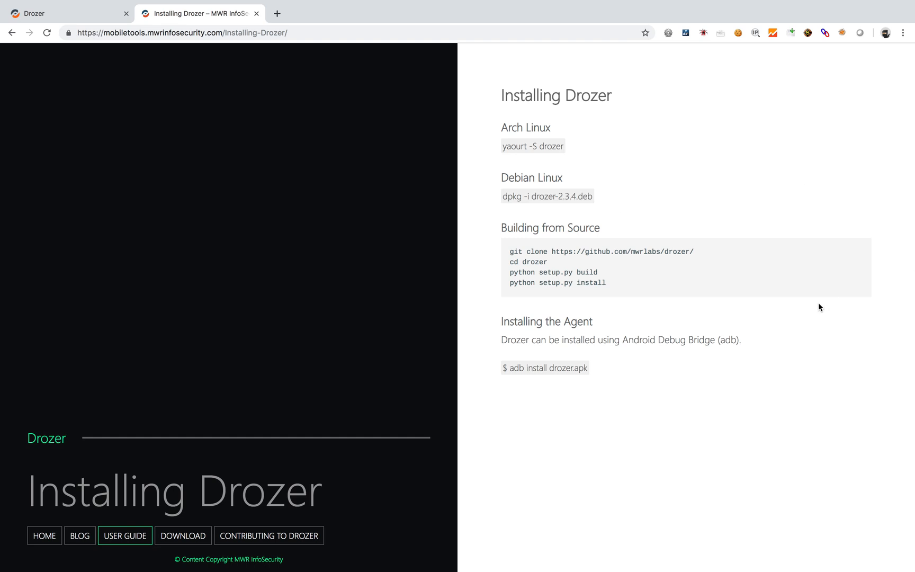
{"action": "mouse_move", "coordinate": [439, 262]}
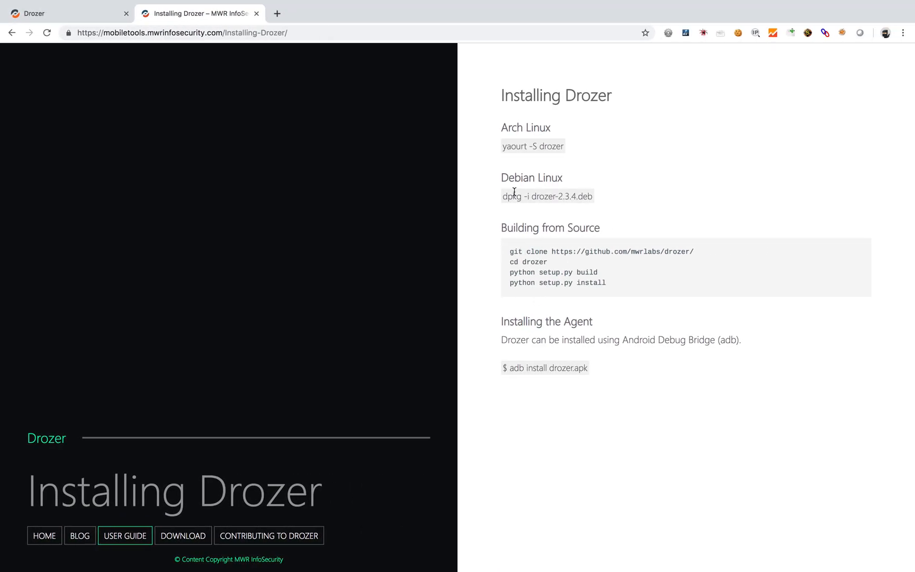
{"action": "mouse_move", "coordinate": [512, 272]}
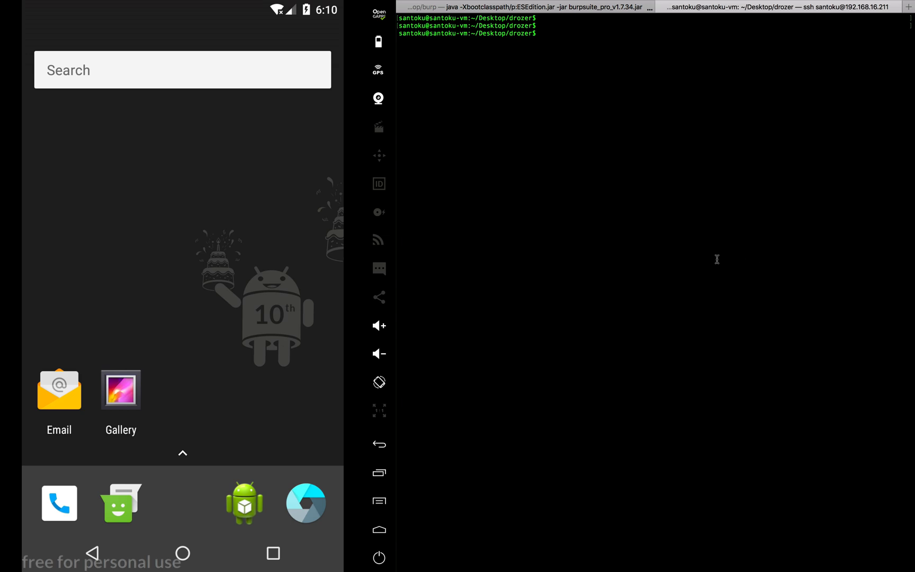
List the files in the drozer folder with ls
{"action": "type", "text": "dro"}
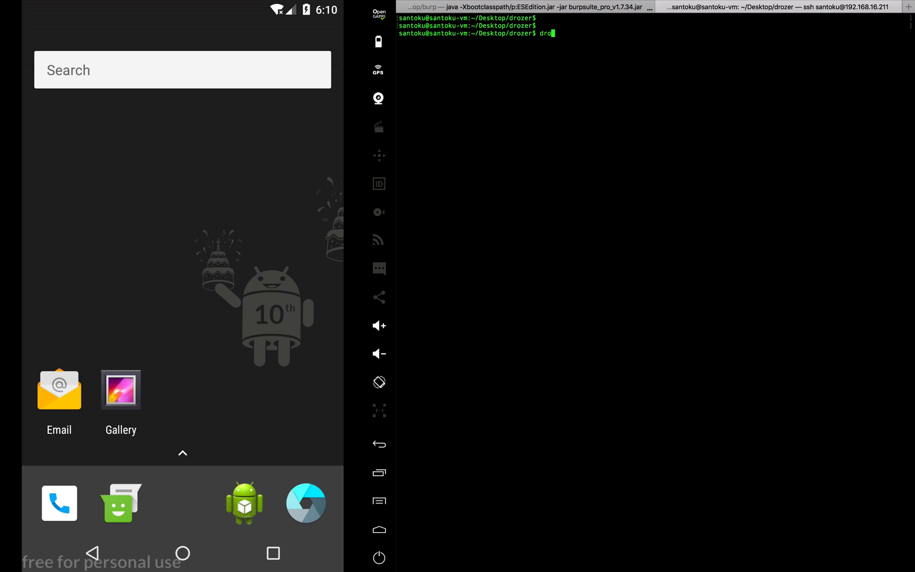
{"action": "key", "text": "BackSpace"}
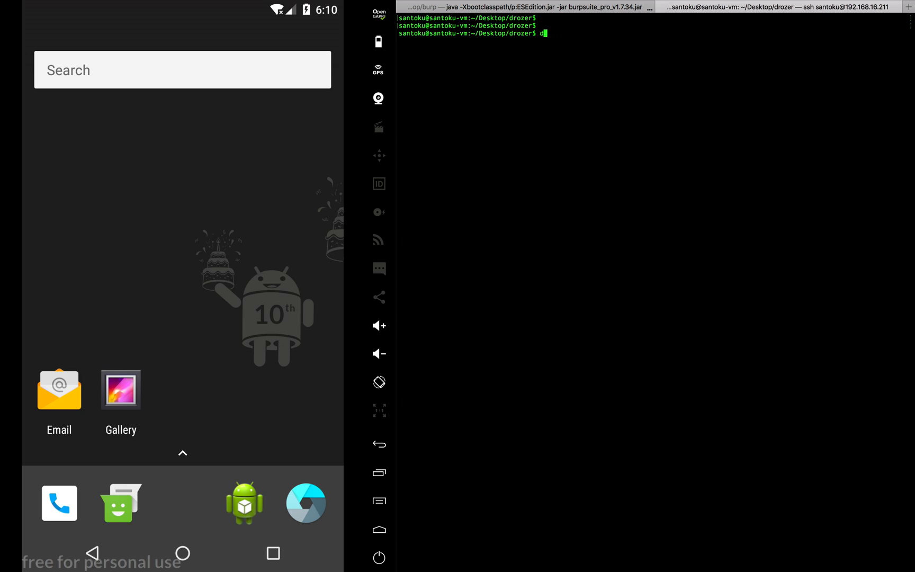
{"action": "key", "text": "Return"}
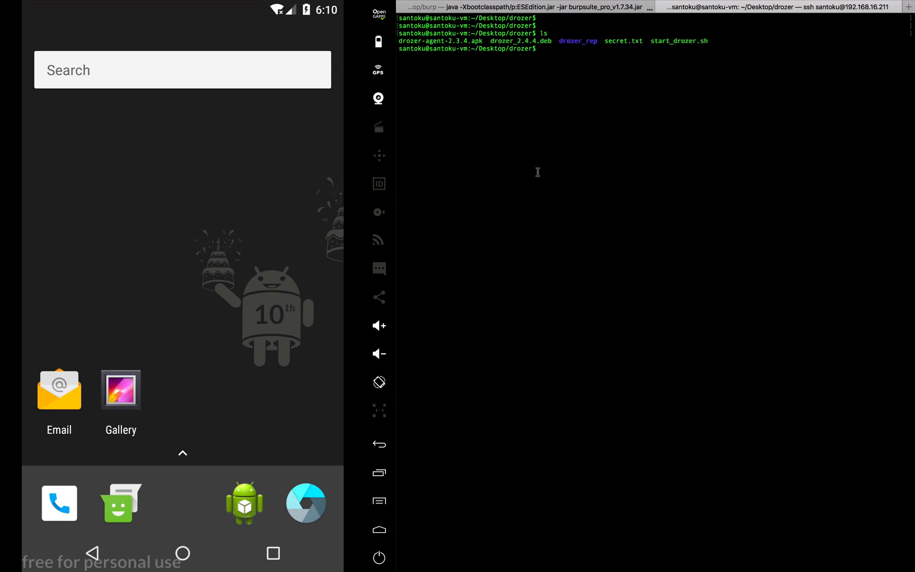
Run drozer to print its usage and available commands
{"action": "type", "text": "drozer"}
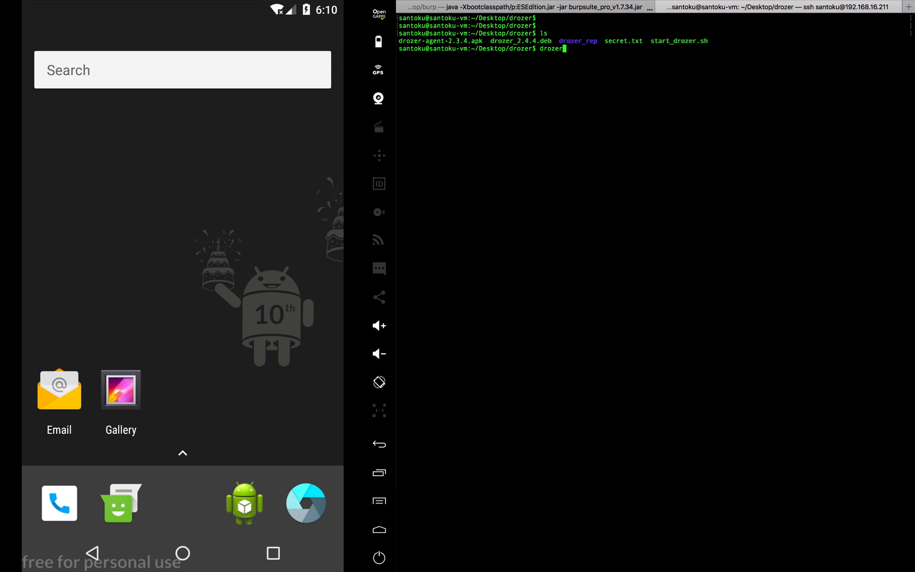
{"action": "key", "text": "Return"}
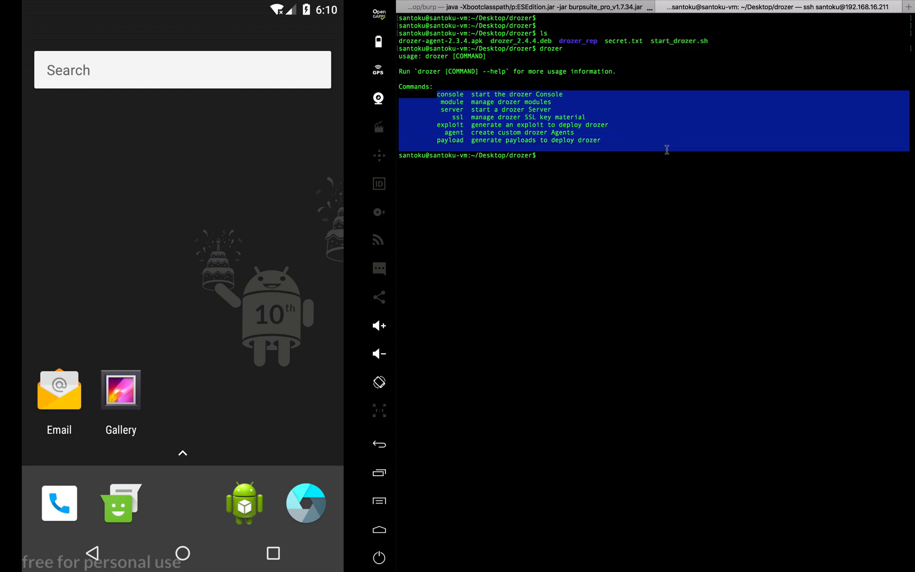
{"action": "mouse_move", "coordinate": [667, 149]}
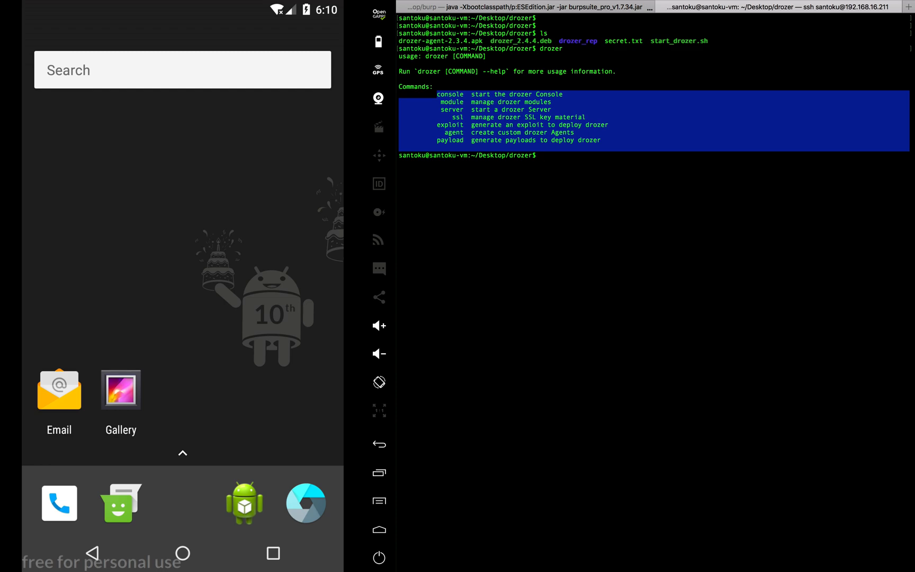
{"action": "left_click", "coordinate": [798, 254]}
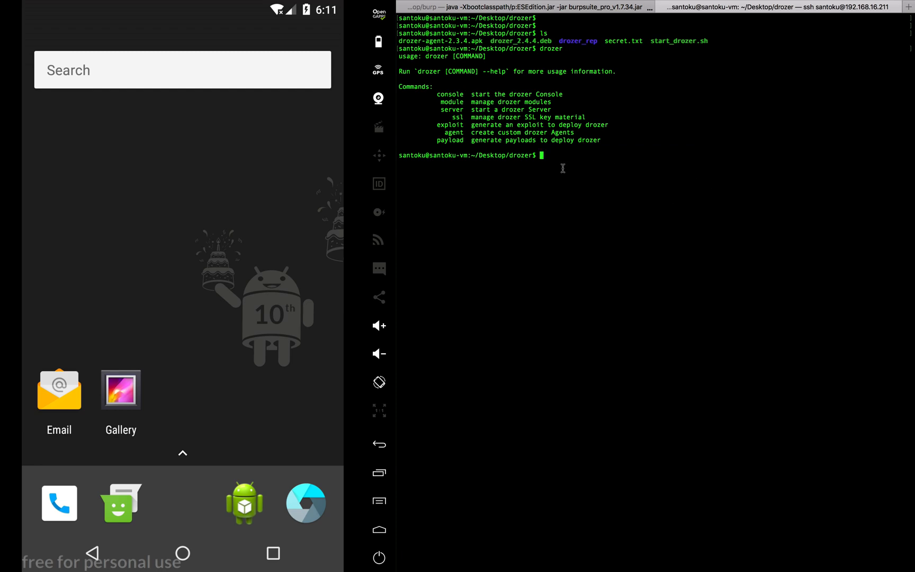
{"action": "mouse_move", "coordinate": [217, 500]}
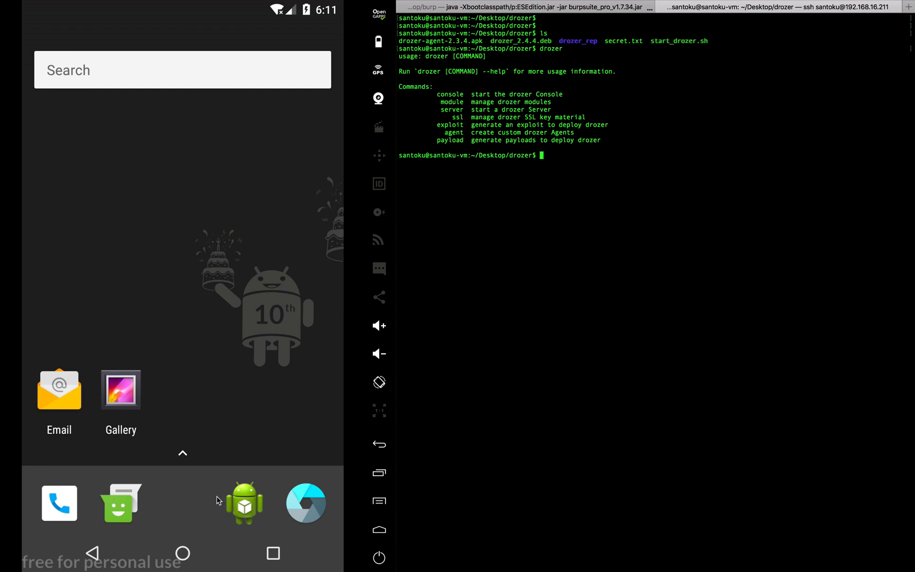
{"action": "mouse_move", "coordinate": [425, 349]}
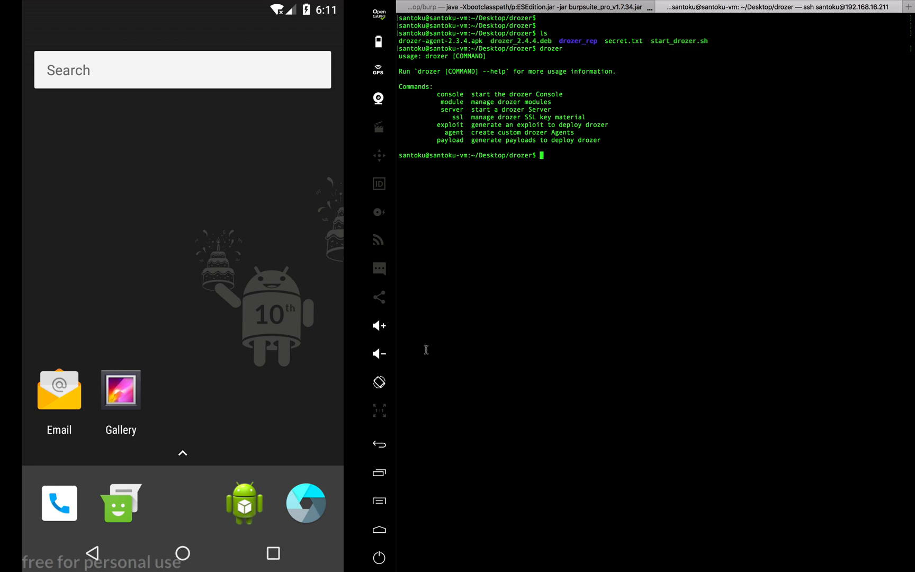
{"action": "mouse_move", "coordinate": [251, 327]}
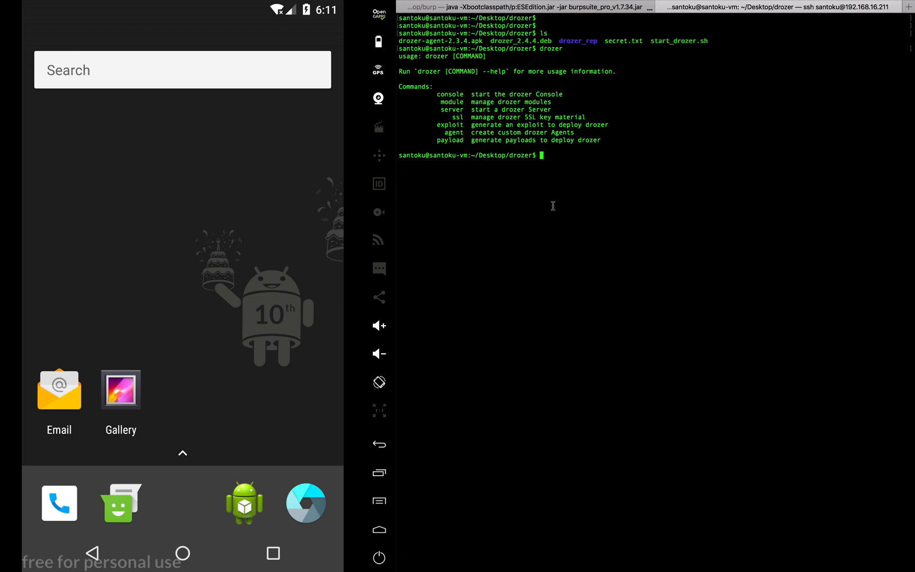
Install drozer-agent-2.3.4.apk onto the emulator with adb install
{"action": "type", "text": "adb ins"}
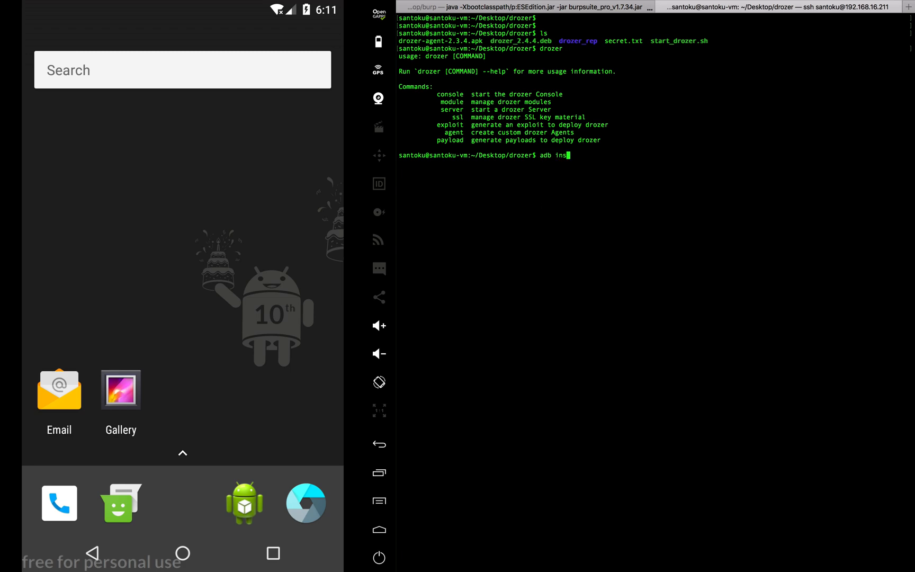
{"action": "type", "text": "tall"}
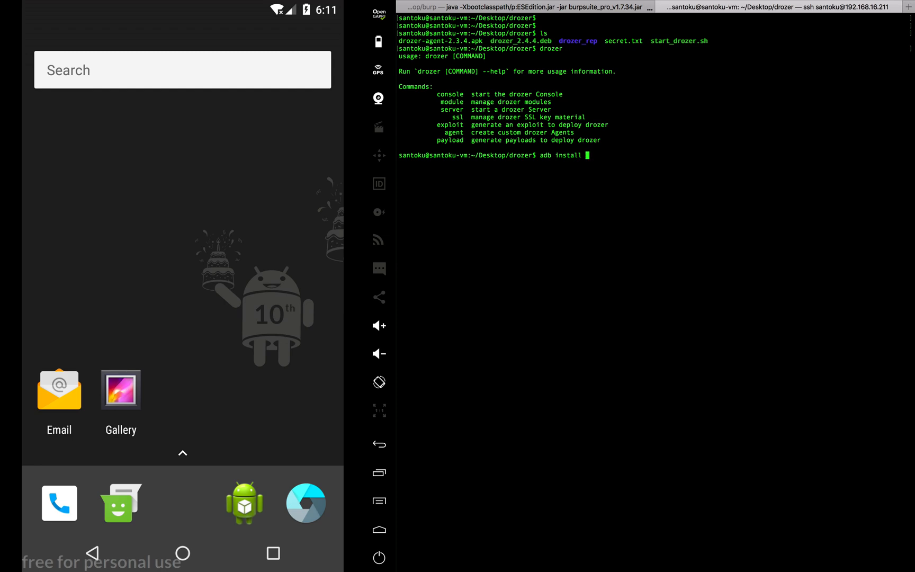
{"action": "double_click", "coordinate": [438, 41]}
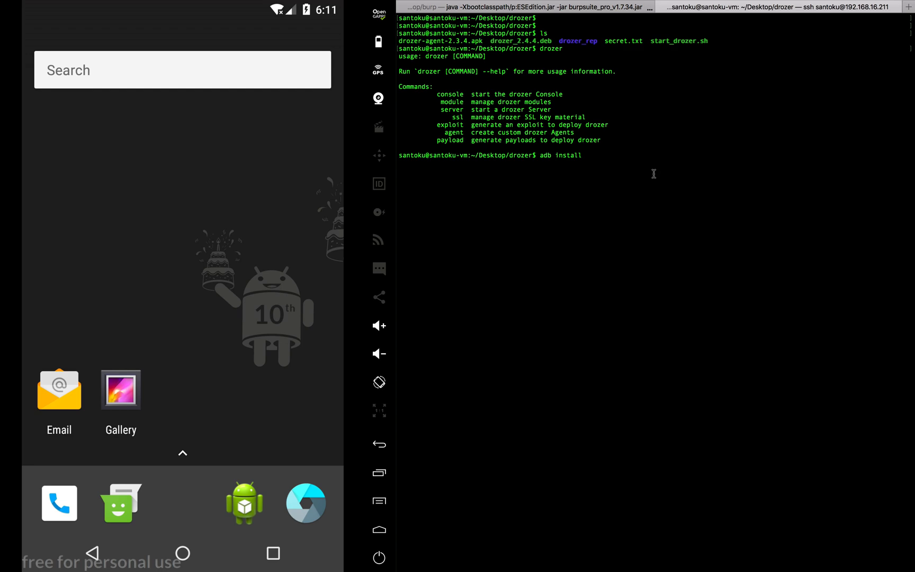
{"action": "key", "text": "Return"}
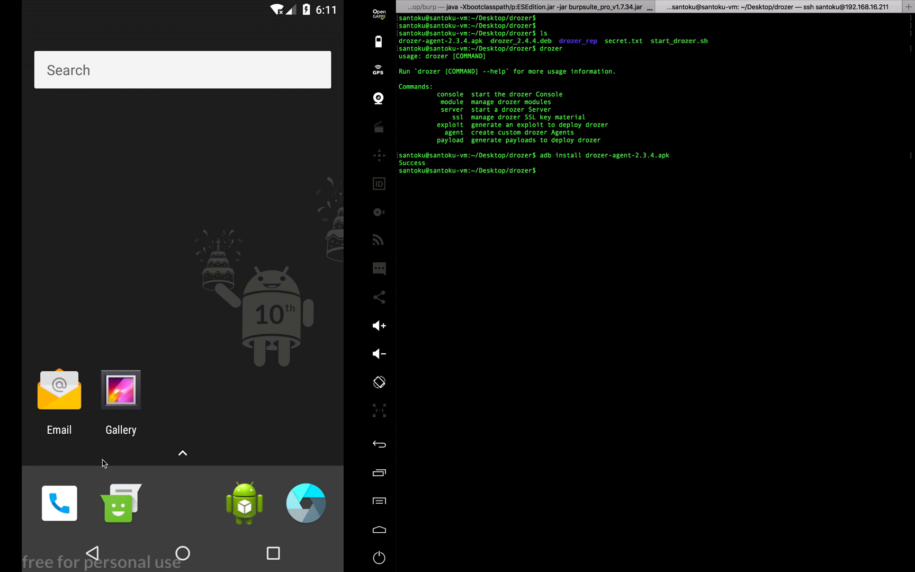
Launch the drozer Agent app on the emulator, then return to the terminal
{"action": "left_click", "coordinate": [182, 454]}
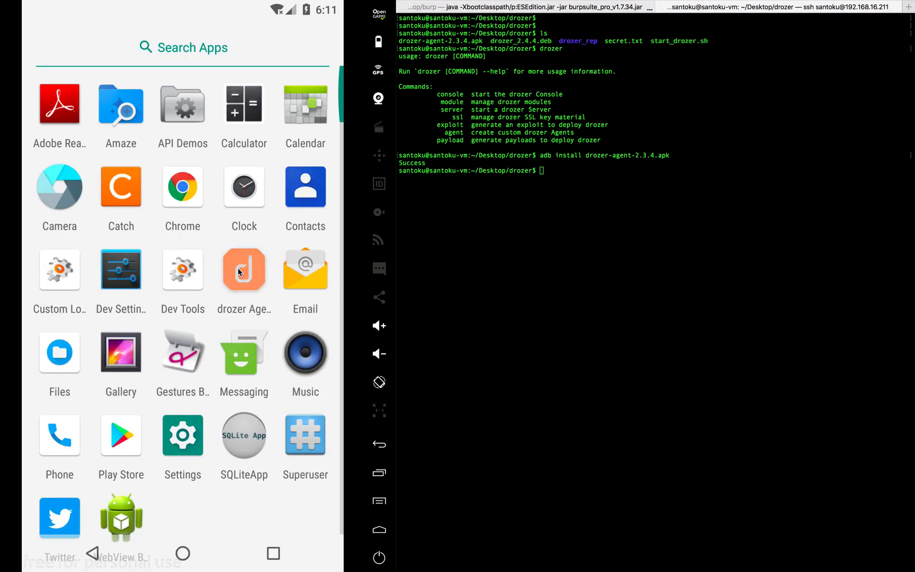
{"action": "left_click", "coordinate": [243, 269]}
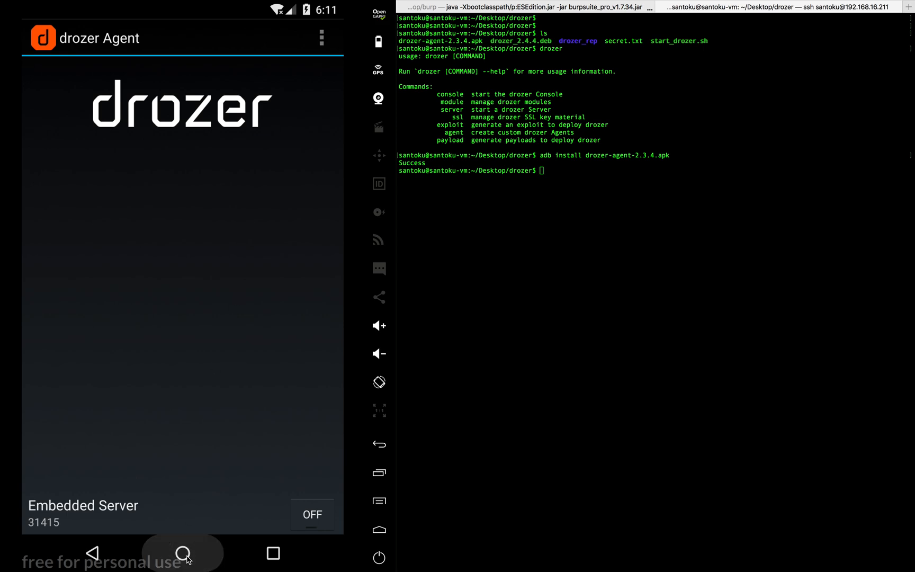
{"action": "left_click", "coordinate": [183, 553]}
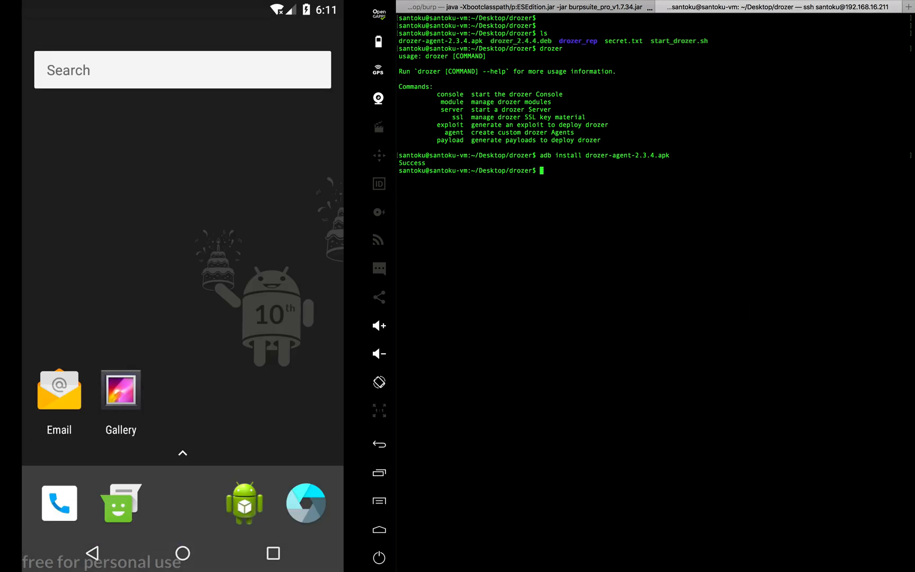
{"action": "mouse_move", "coordinate": [751, 314]}
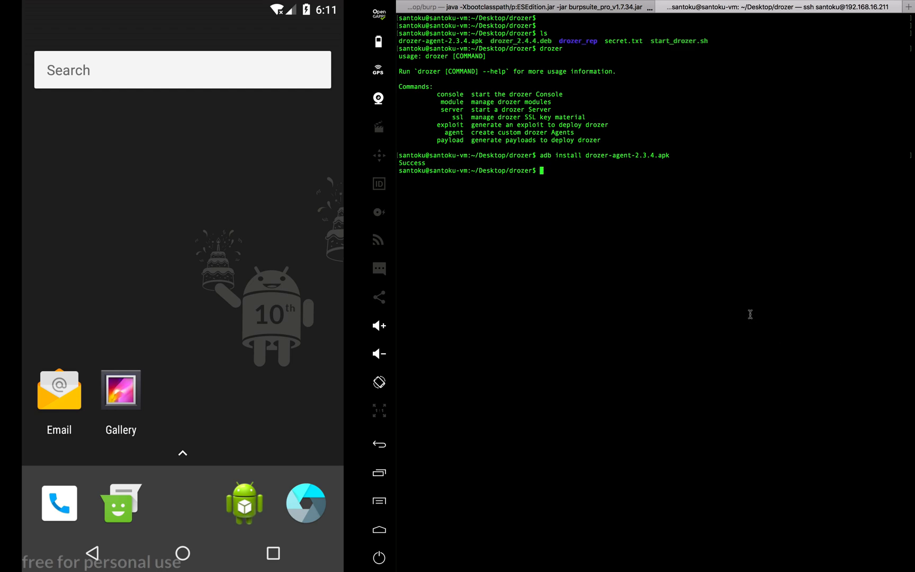
{"action": "mouse_move", "coordinate": [668, 251]}
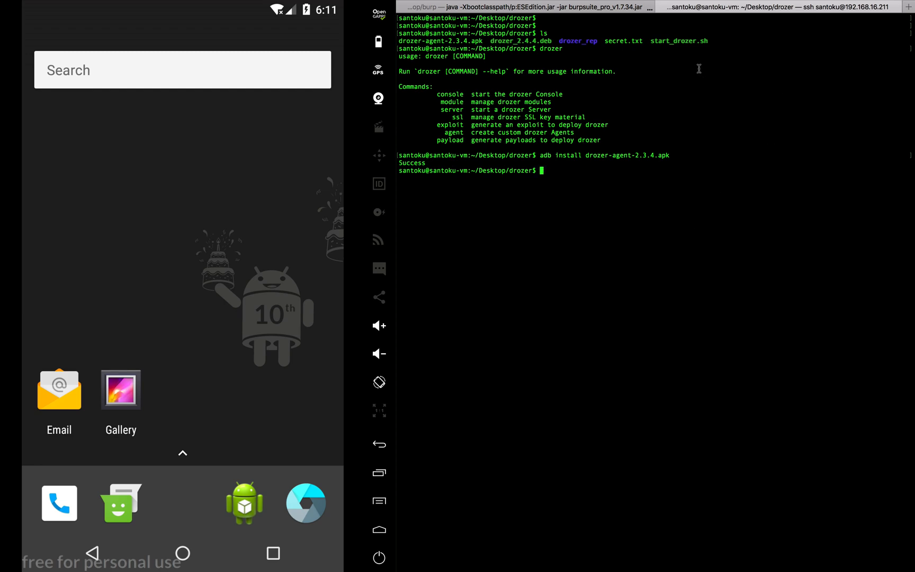
{"action": "mouse_move", "coordinate": [709, 93]}
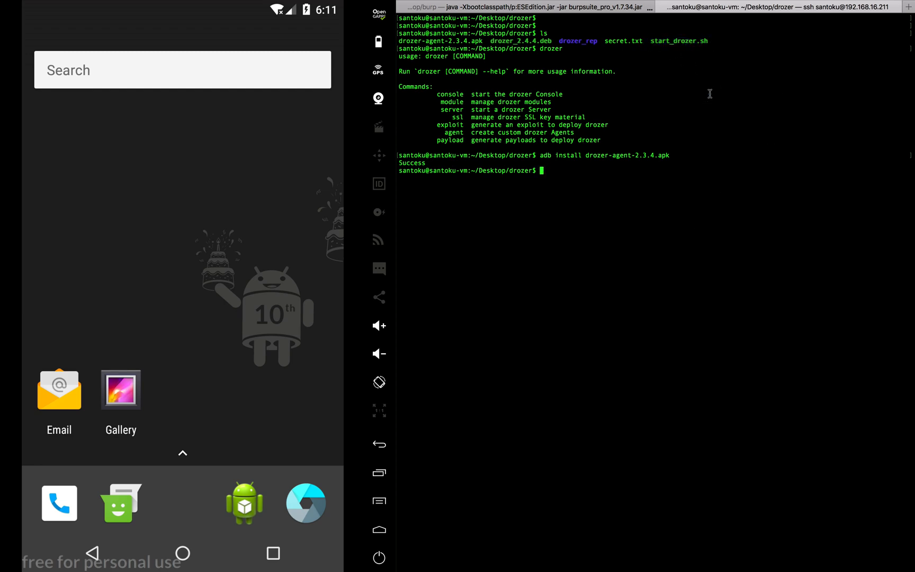
Display start_drozer.sh, then run ./start_drozer.sh to reach the dz> console
{"action": "type", "text": "cat start_drozer.sh"}
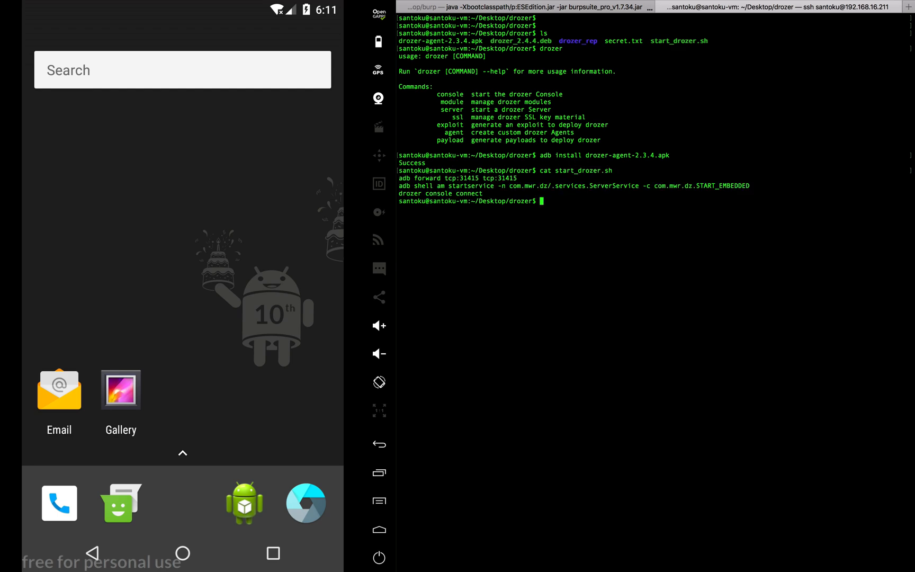
{"action": "double_click", "coordinate": [526, 186]}
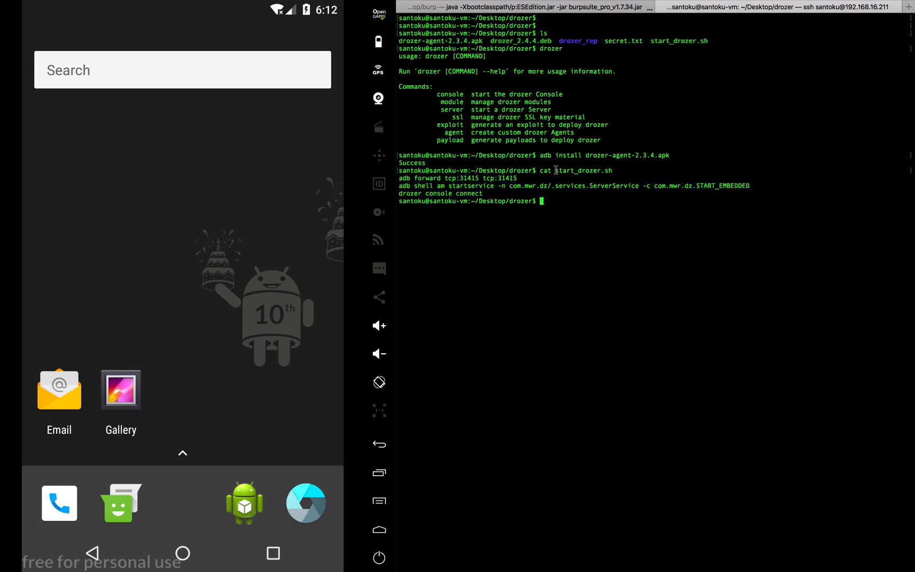
{"action": "type", "text": "./"}
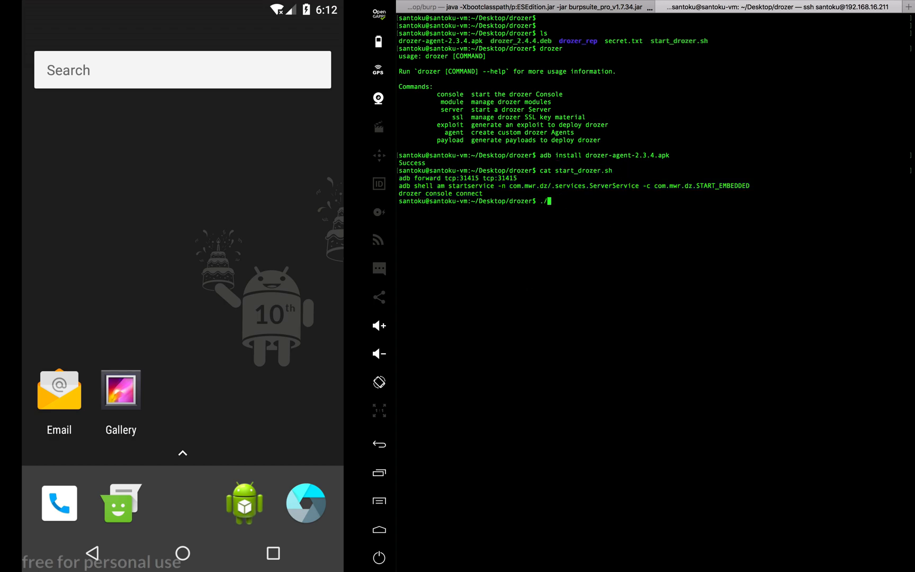
{"action": "key", "text": "Return"}
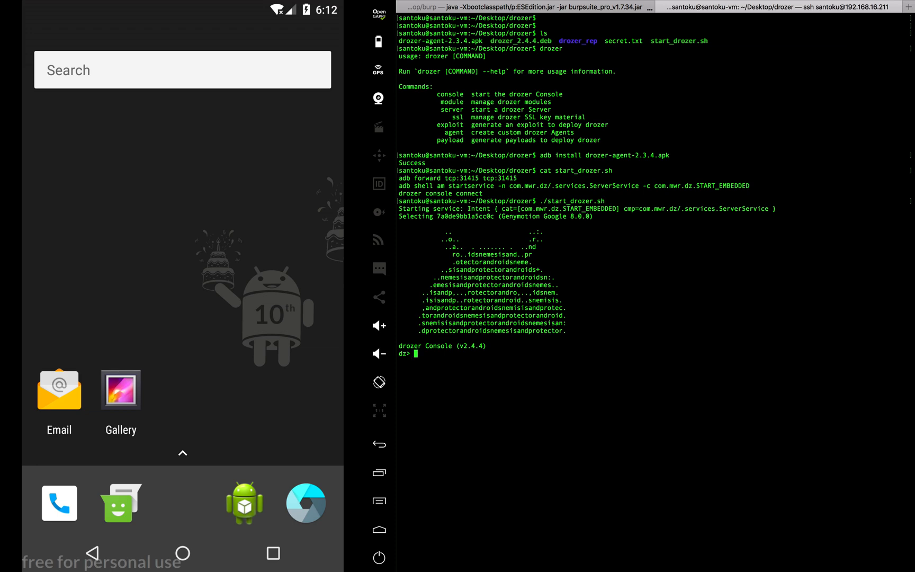
{"action": "mouse_move", "coordinate": [750, 374]}
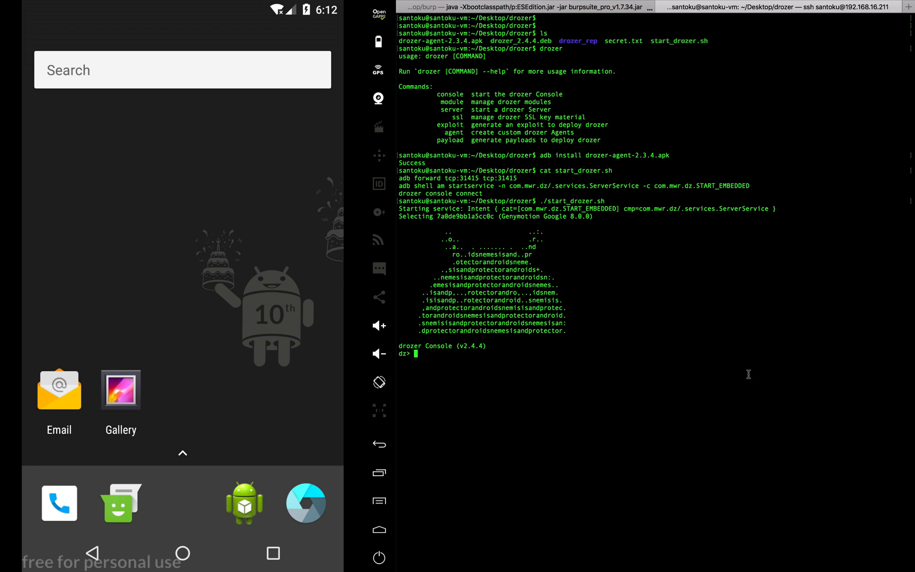
{"action": "mouse_move", "coordinate": [532, 439]}
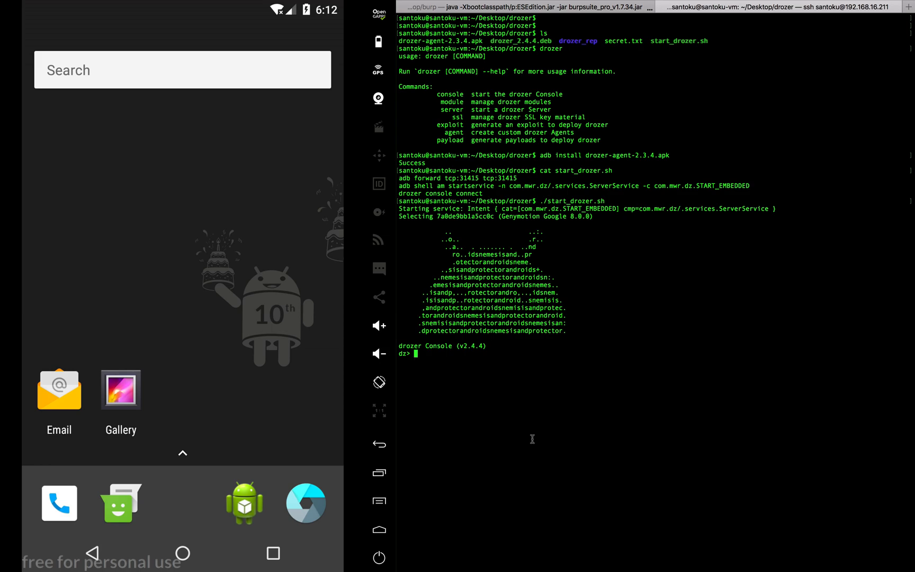
List all drozer modules with ls and show the emulator's installed apps
{"action": "type", "text": "ls"}
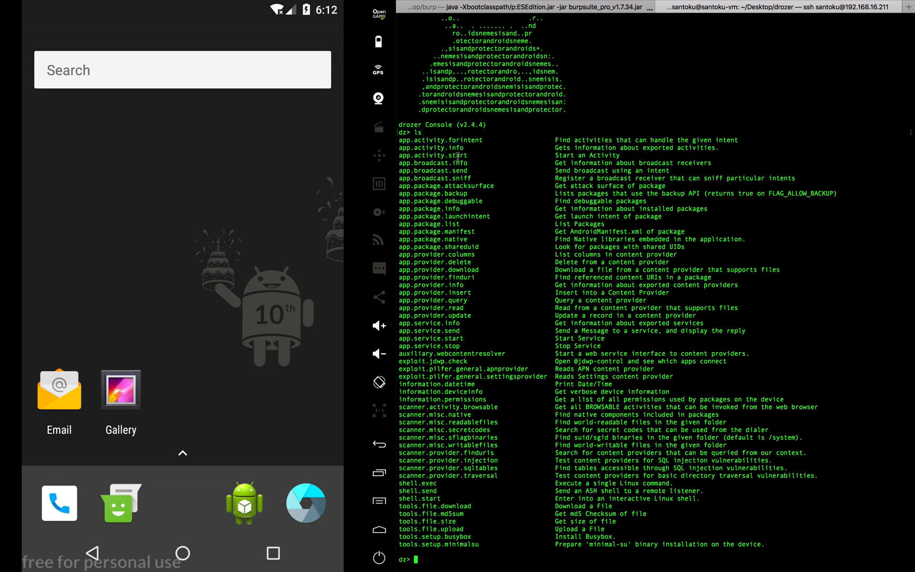
{"action": "mouse_move", "coordinate": [506, 529]}
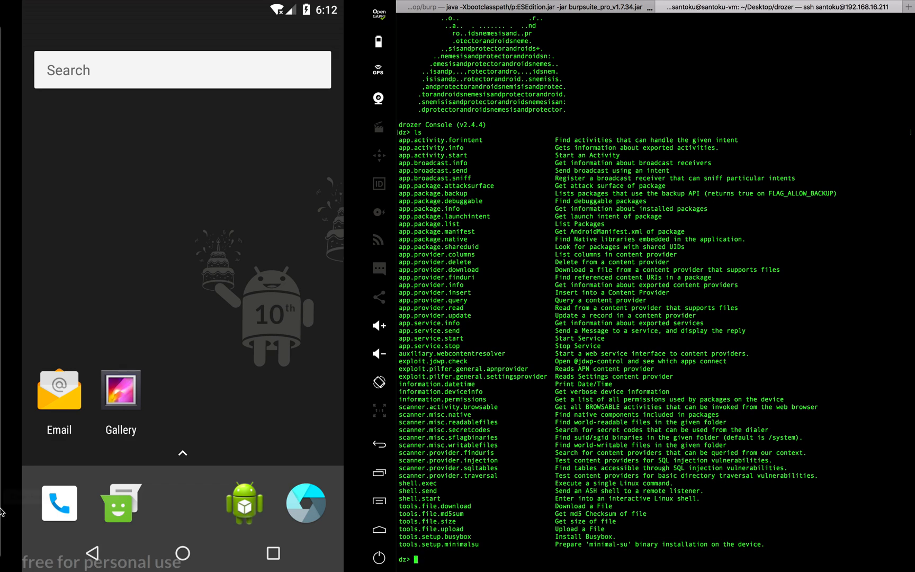
{"action": "left_click", "coordinate": [183, 453]}
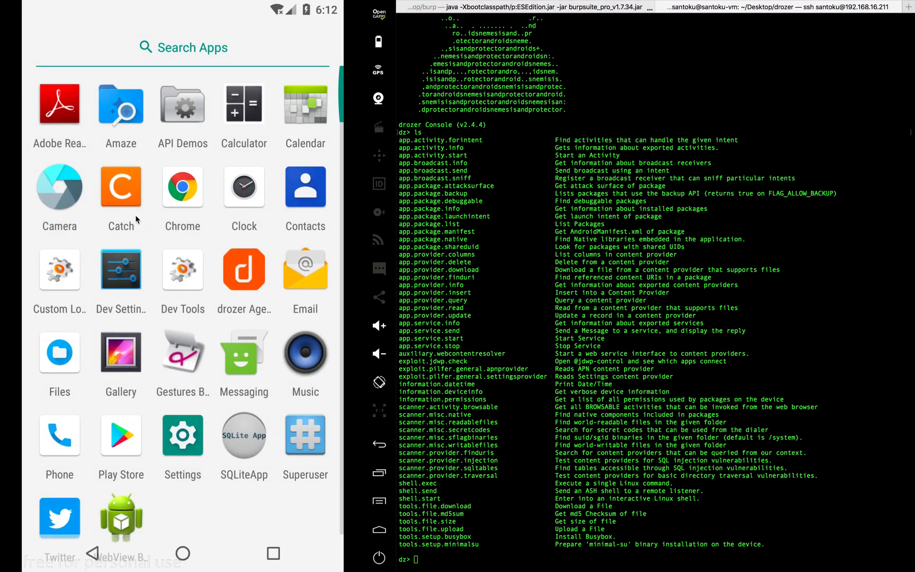
{"action": "mouse_move", "coordinate": [148, 253]}
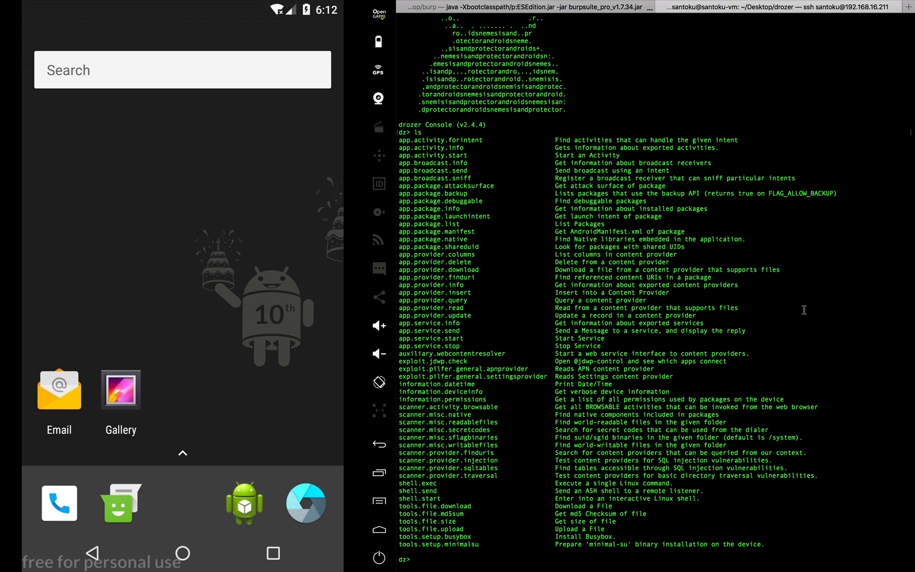
{"action": "type", "text": "run a"}
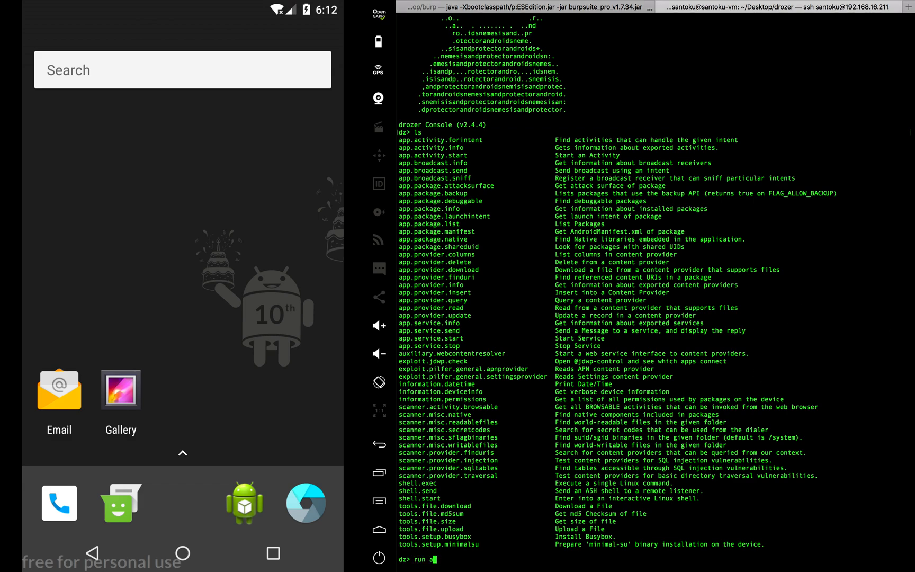
Run app.package.list and scroll the output to find com.threebanana.notes
{"action": "type", "text": "pp.package."}
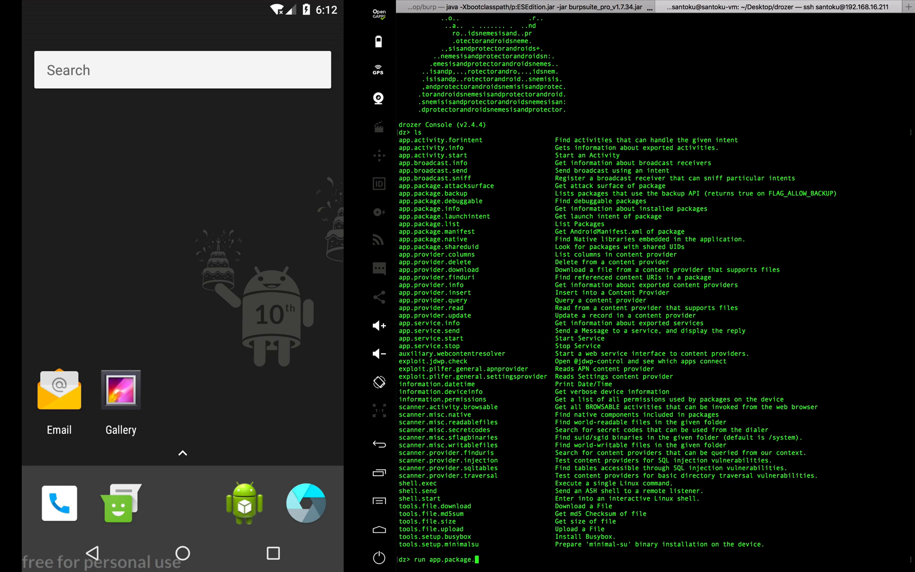
{"action": "type", "text": "list"}
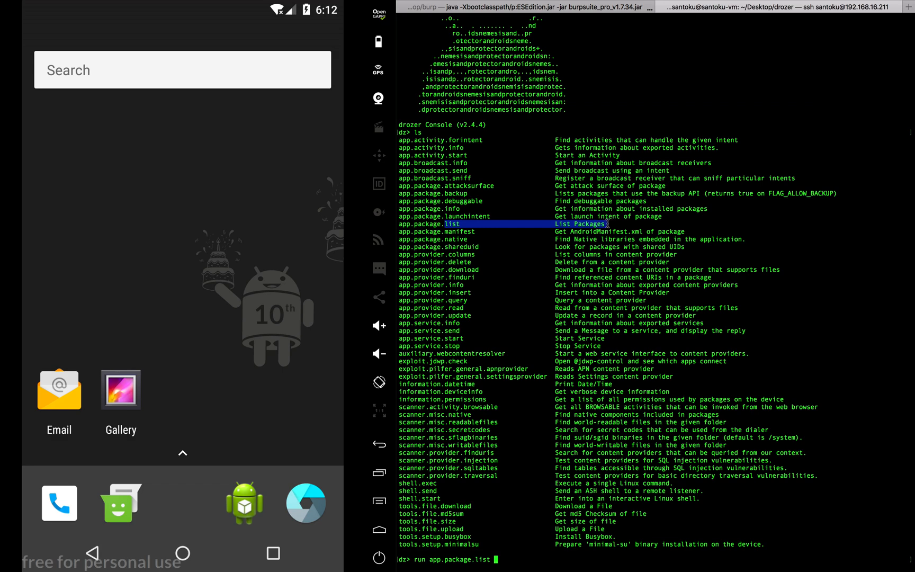
{"action": "key", "text": "Return"}
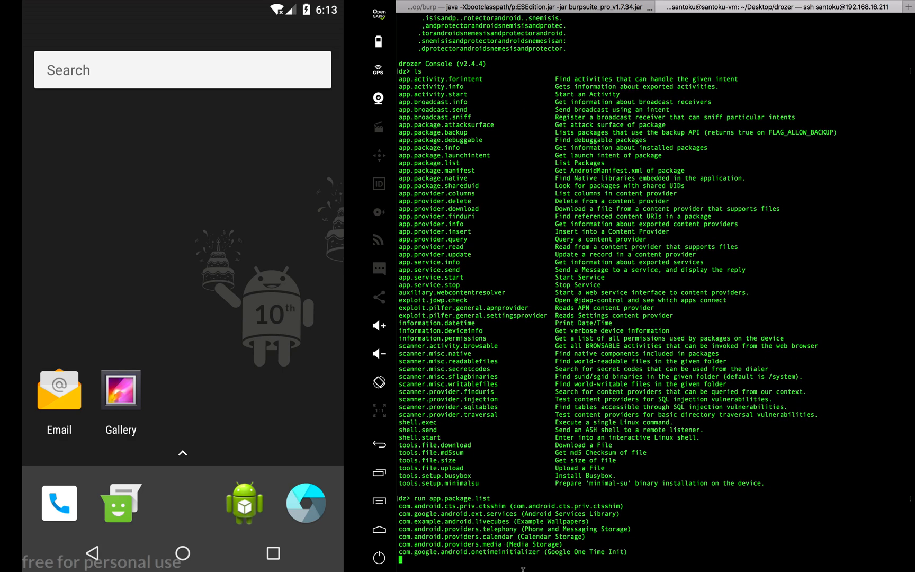
{"action": "scroll", "scroll_direction": "down", "scroll_amount": 3}
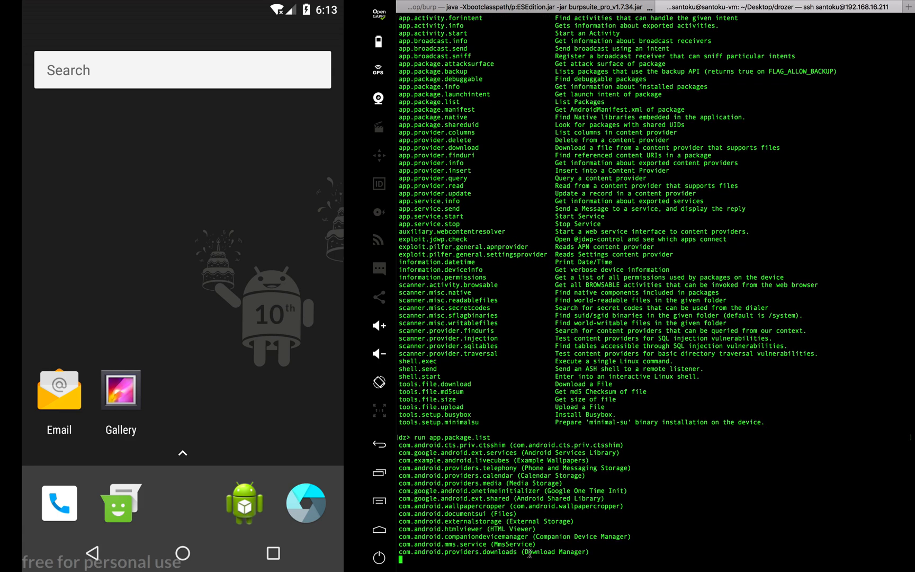
{"action": "scroll", "scroll_direction": "down", "scroll_amount": 3}
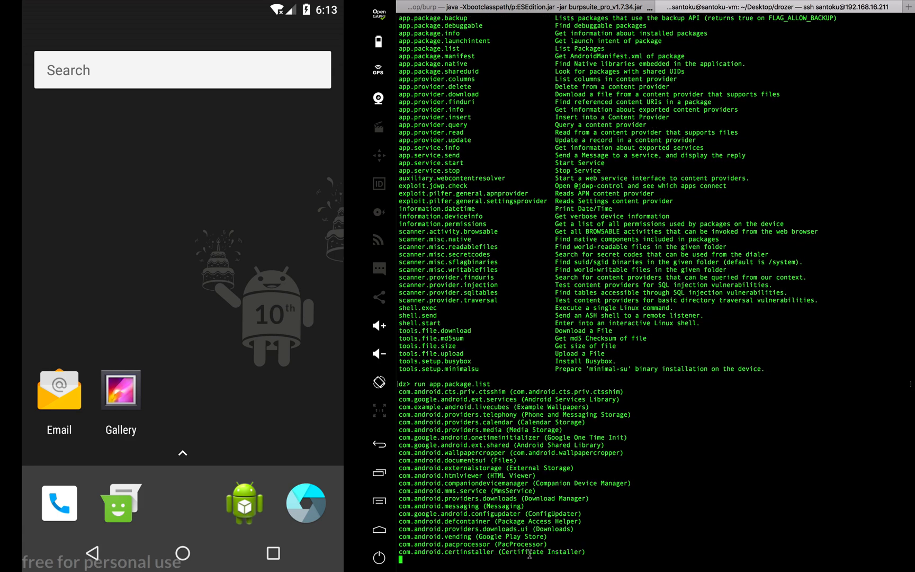
{"action": "scroll", "scroll_direction": "down", "scroll_amount": 3}
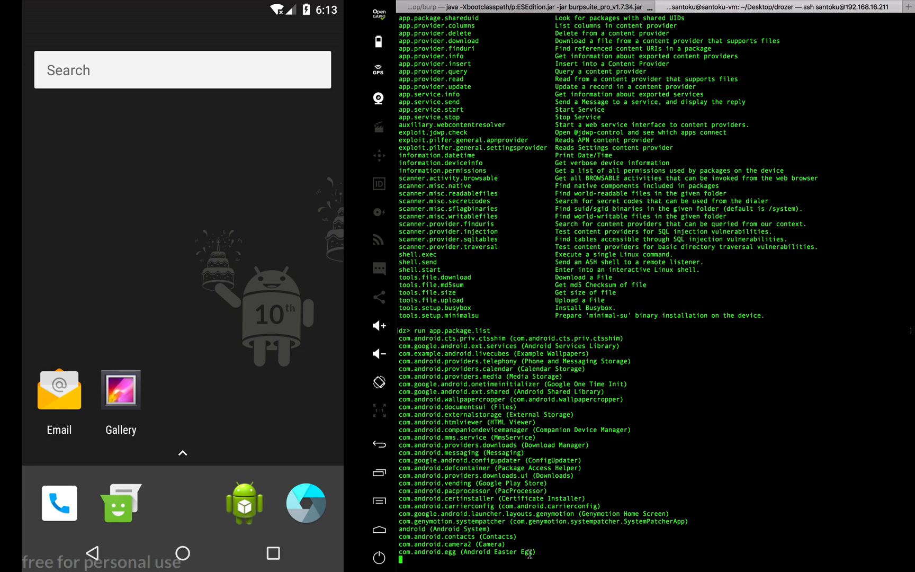
{"action": "scroll", "scroll_direction": "down", "scroll_amount": 3}
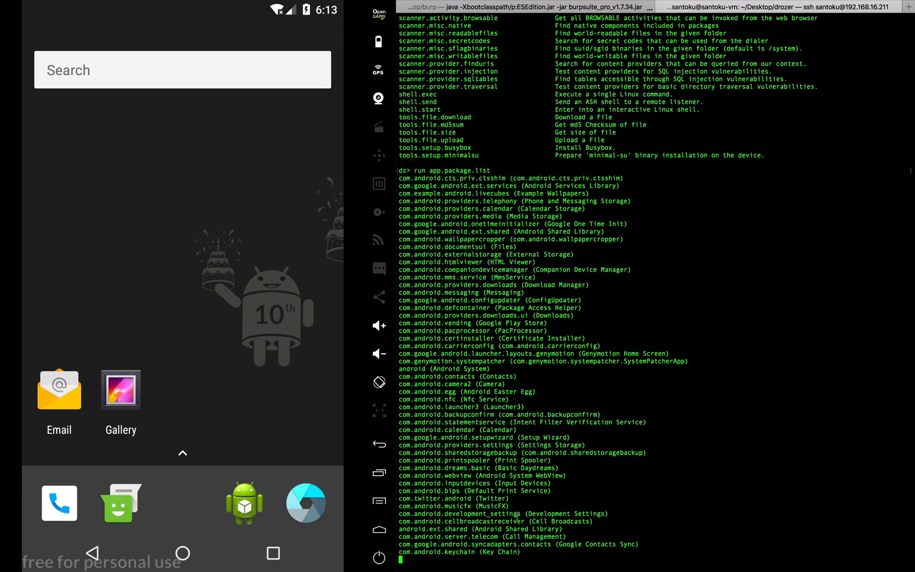
{"action": "scroll", "scroll_direction": "down", "scroll_amount": 3}
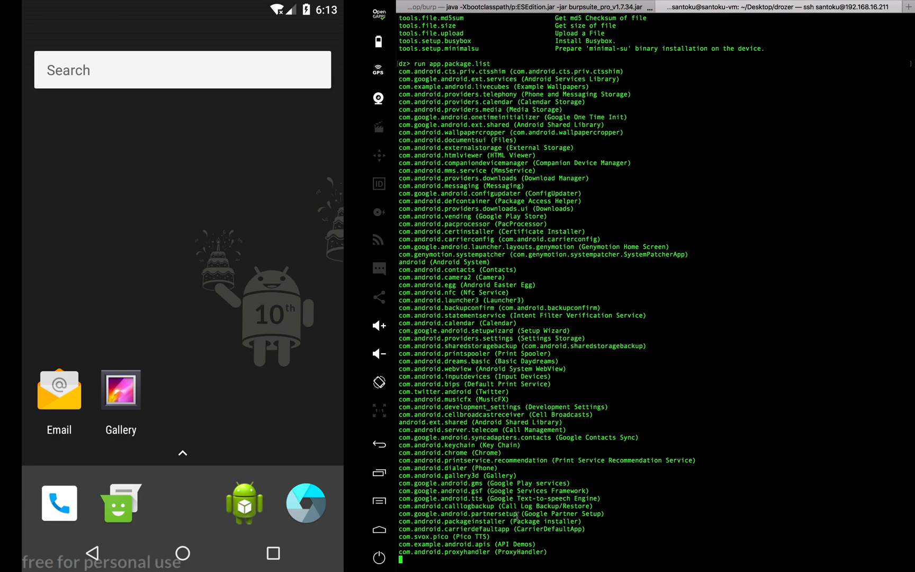
{"action": "scroll", "scroll_direction": "down", "scroll_amount": 3}
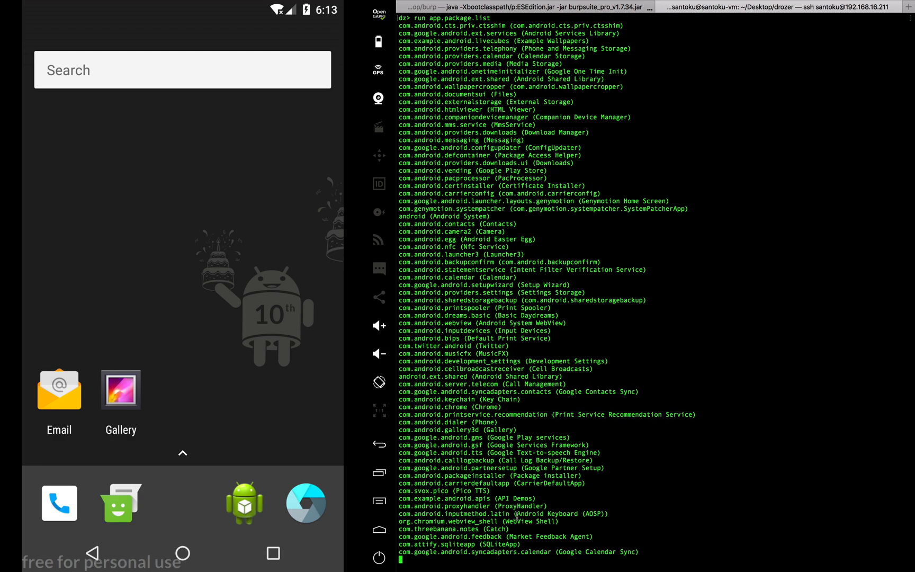
{"action": "scroll", "scroll_direction": "down", "scroll_amount": 3}
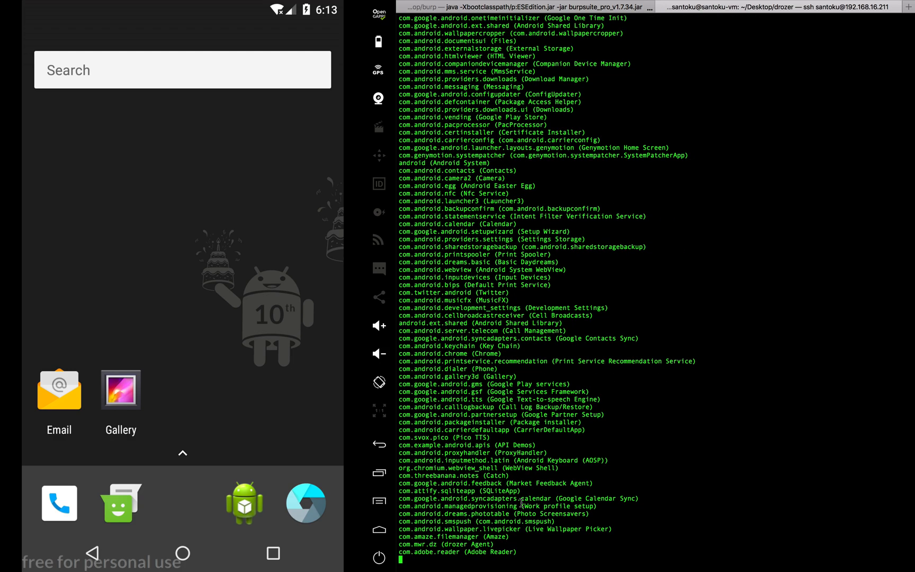
{"action": "scroll", "scroll_direction": "down", "scroll_amount": 3}
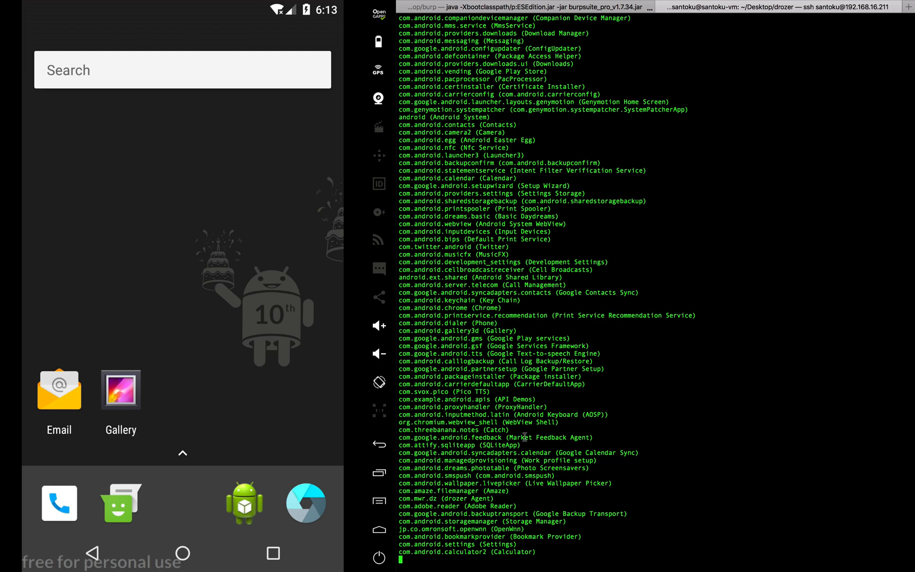
{"action": "scroll", "scroll_direction": "down", "scroll_amount": 3}
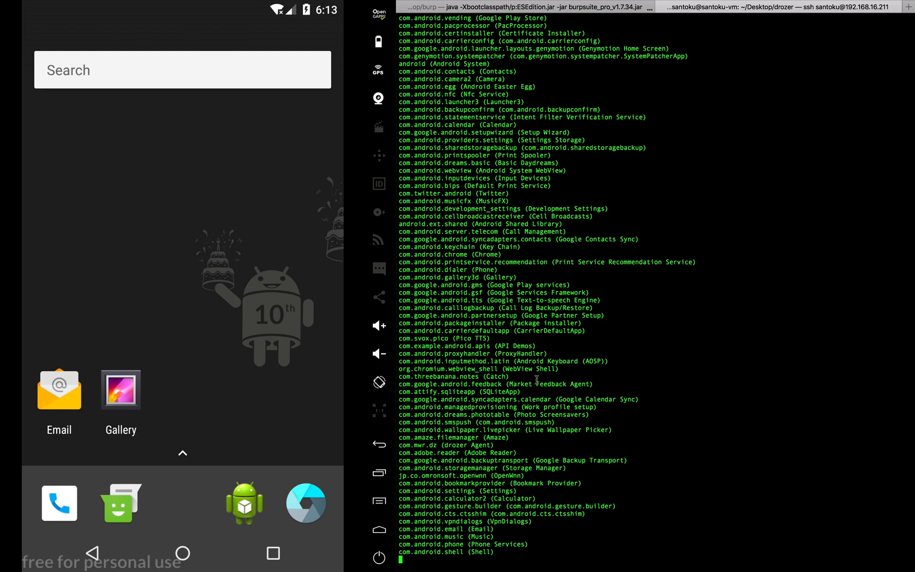
{"action": "scroll", "scroll_direction": "down", "scroll_amount": 3}
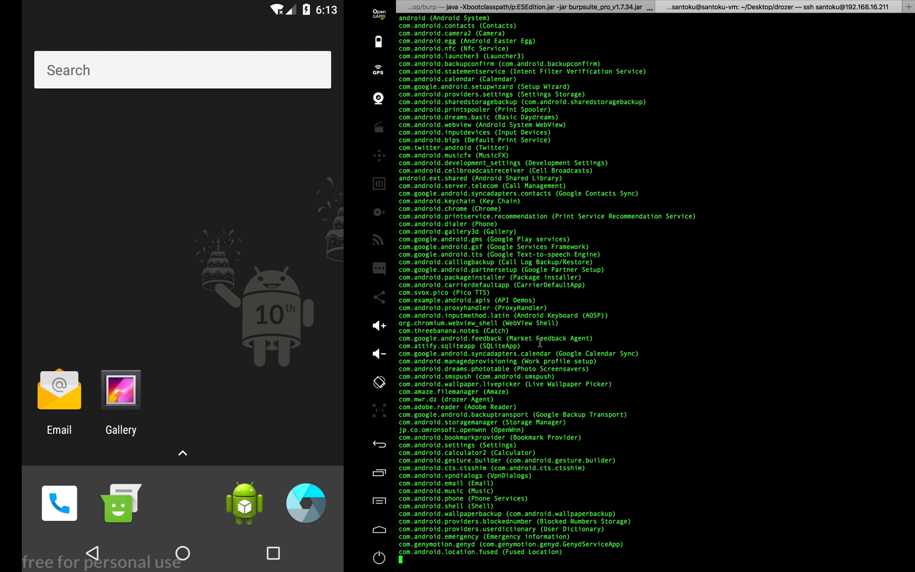
{"action": "scroll", "scroll_direction": "down", "scroll_amount": 3}
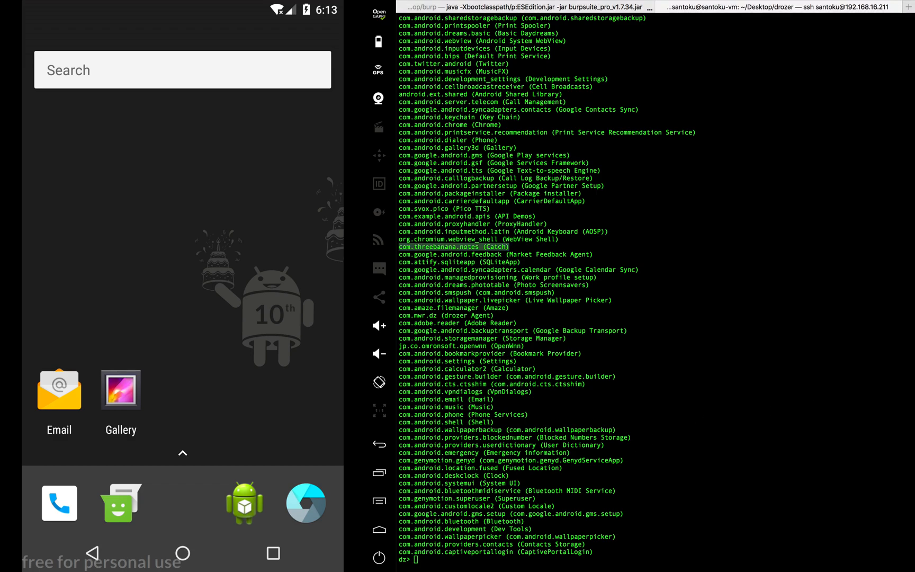
{"action": "mouse_move", "coordinate": [843, 496]}
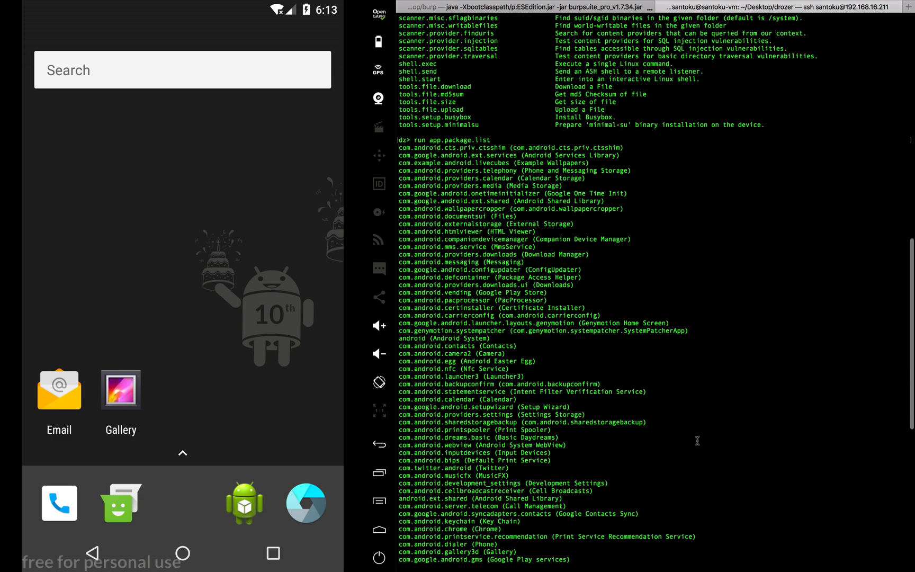
Copy the app.package.attacksurface module name and enter it against com.threebanana.notes
{"action": "scroll", "scroll_direction": "up", "scroll_amount": 3}
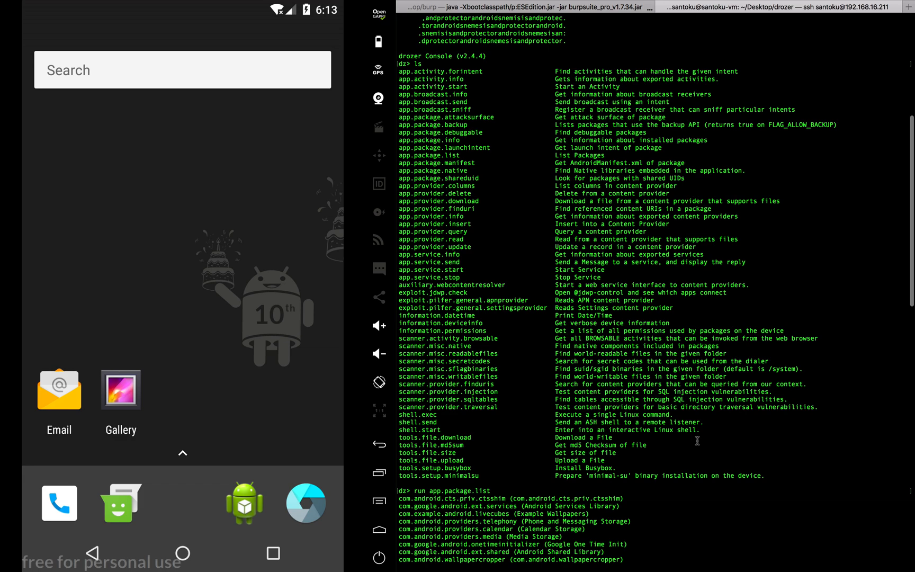
{"action": "mouse_move", "coordinate": [505, 169]}
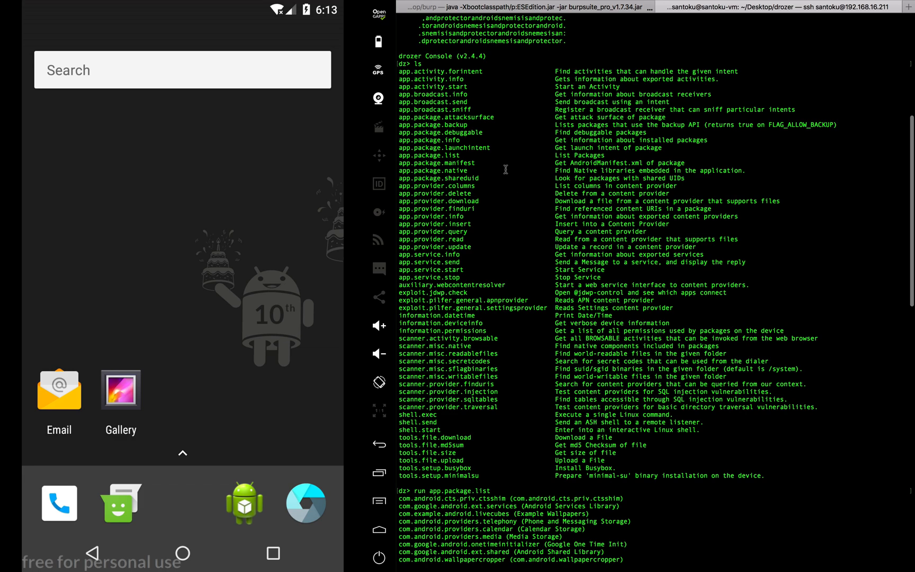
{"action": "double_click", "coordinate": [447, 117]}
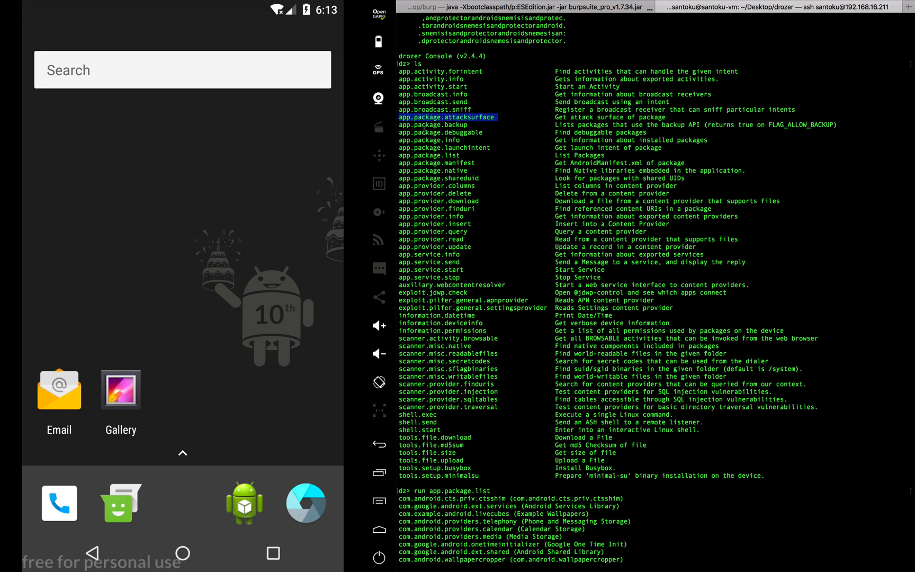
{"action": "scroll", "scroll_direction": "down", "scroll_amount": 3}
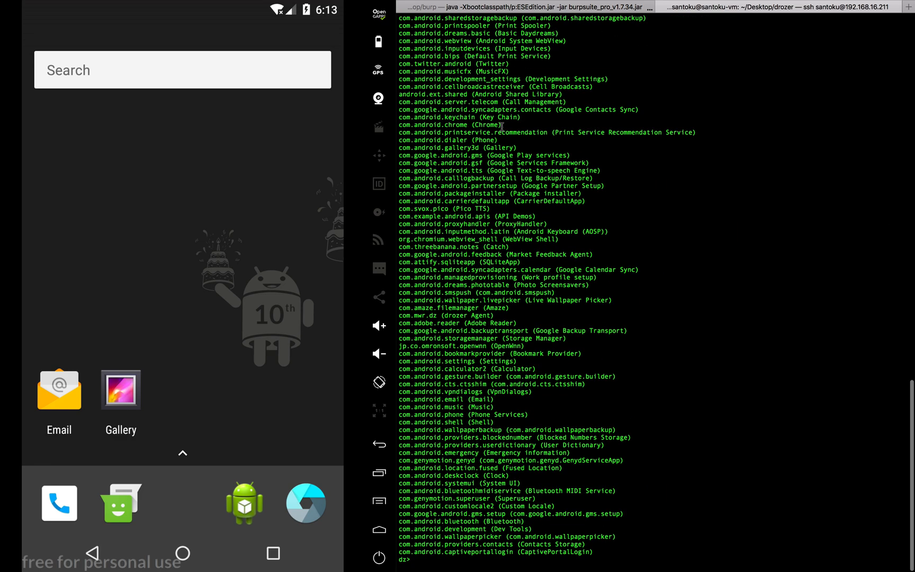
{"action": "type", "text": "run"}
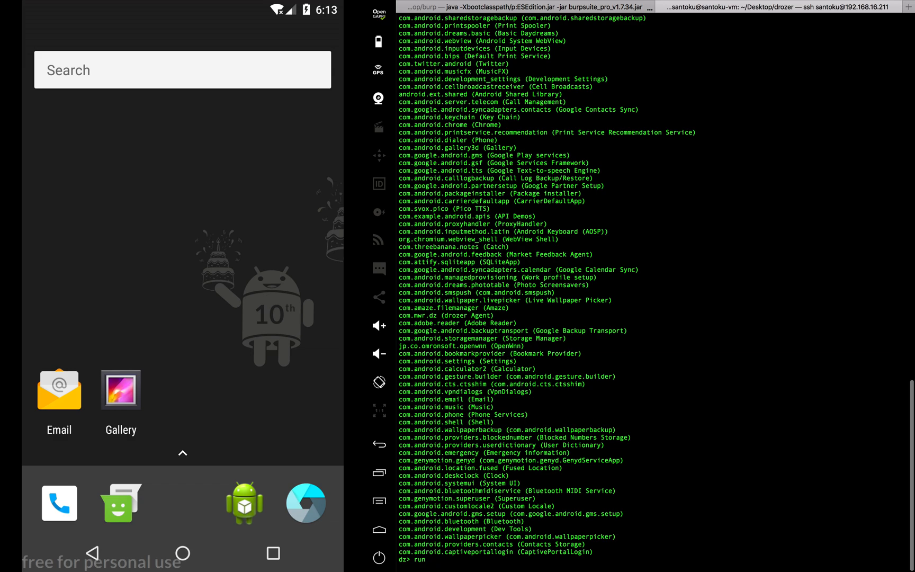
{"action": "type", "text": "app.package.attacksurface"}
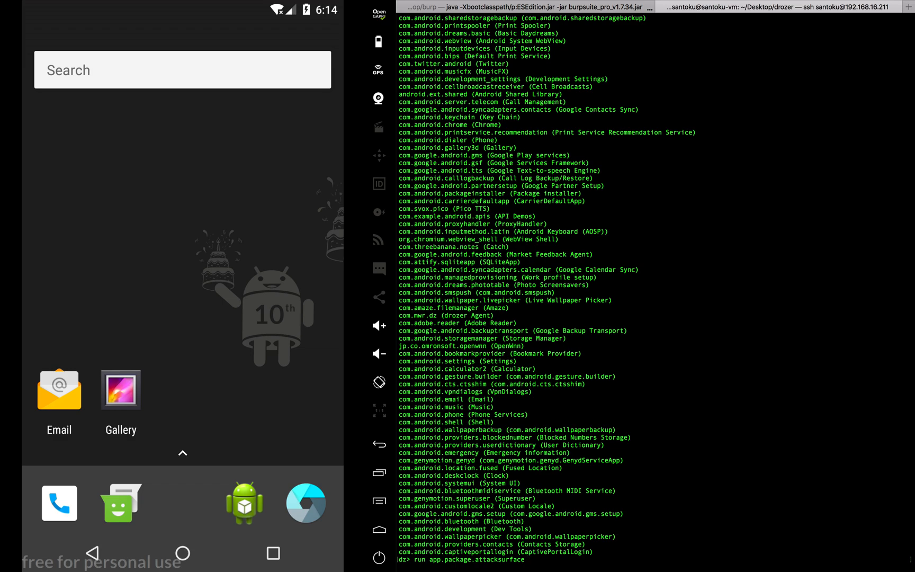
{"action": "mouse_move", "coordinate": [710, 463]}
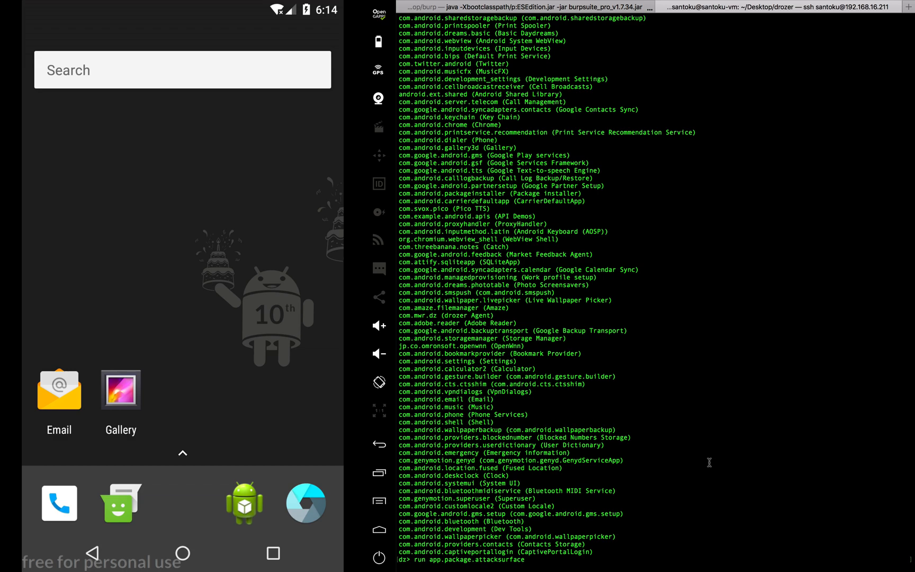
{"action": "type", "text": "drozer-agent-2.3.4.ap"}
{"action": "type", "text": " com.threebanana.notes"}
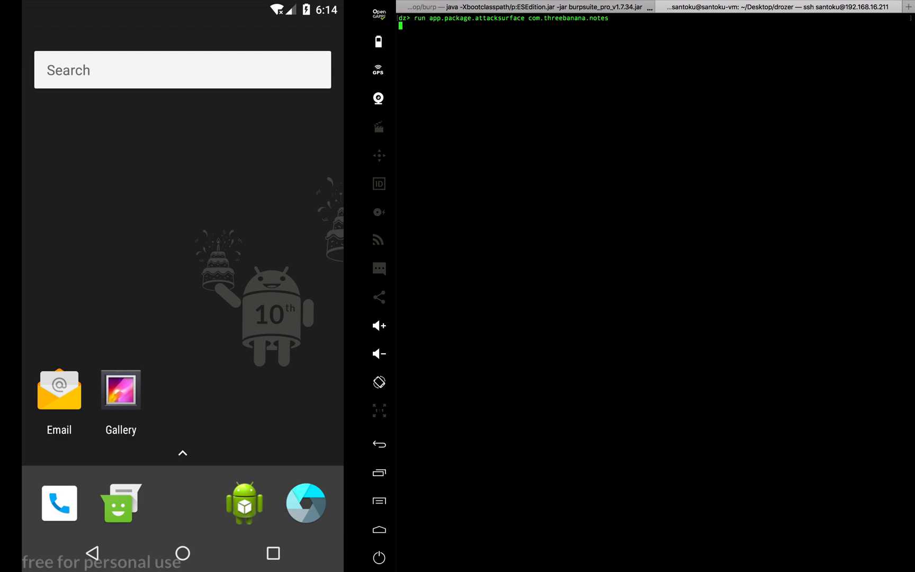
Run the attack-surface scan, revealing 6 exported activities and 8 broadcast receivers
{"action": "key", "text": "Return"}
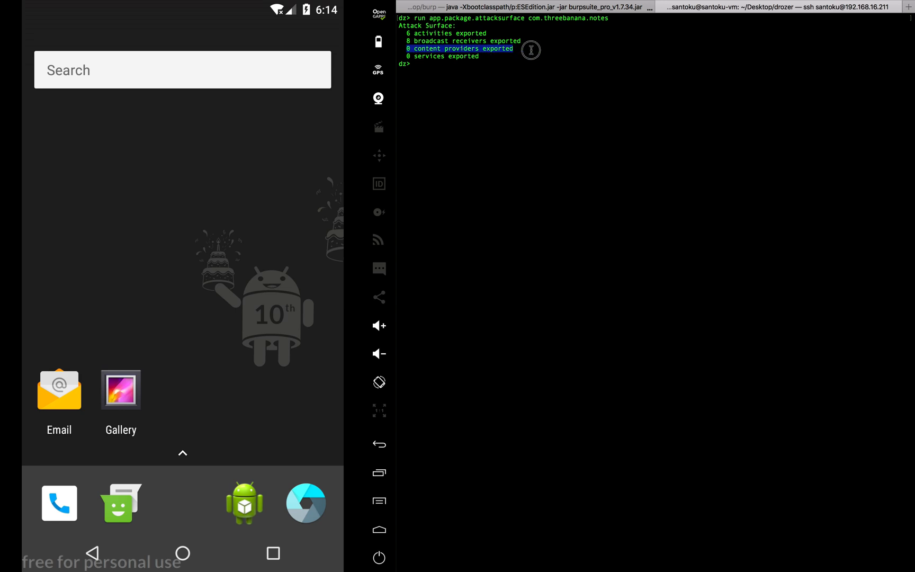
{"action": "mouse_move", "coordinate": [532, 72]}
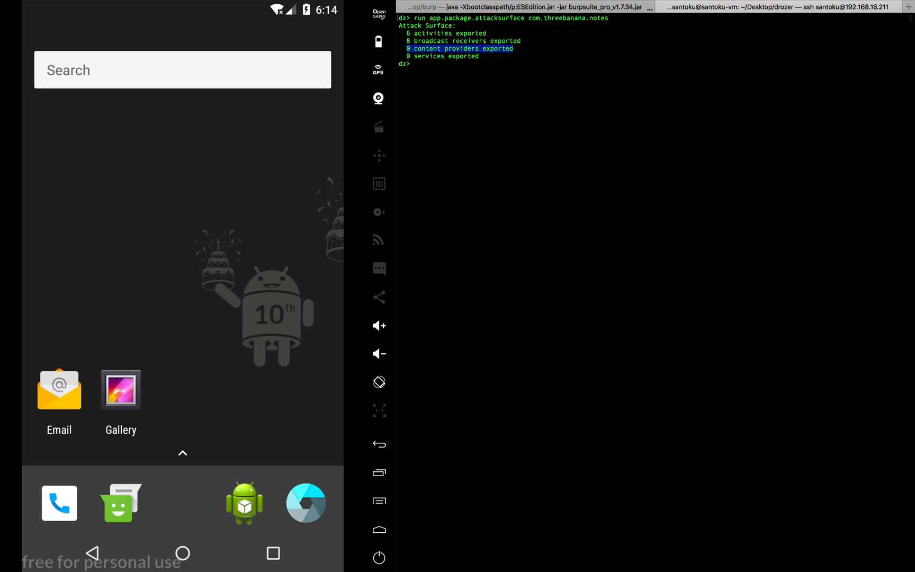
{"action": "mouse_move", "coordinate": [766, 296]}
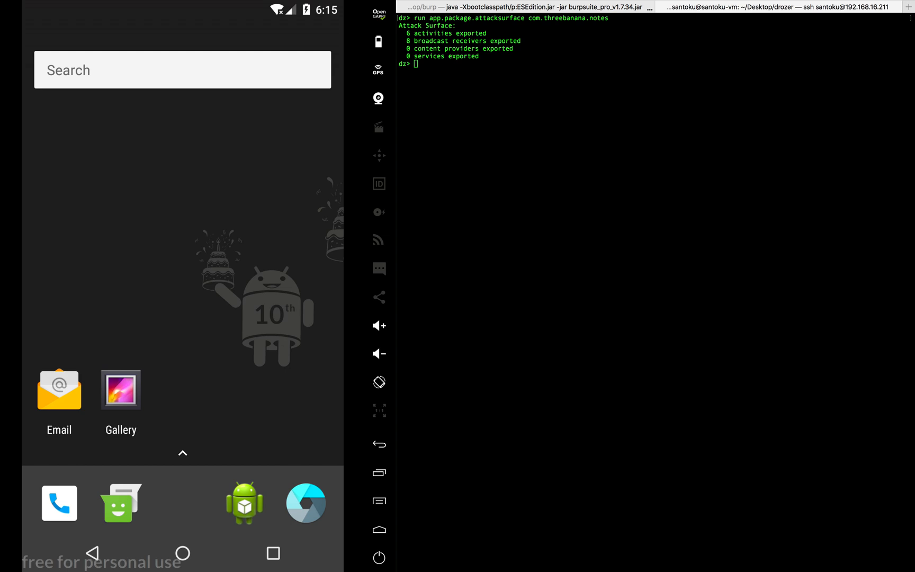
{"action": "type", "text": "run app.provider.finduri com.threebanana.notes"}
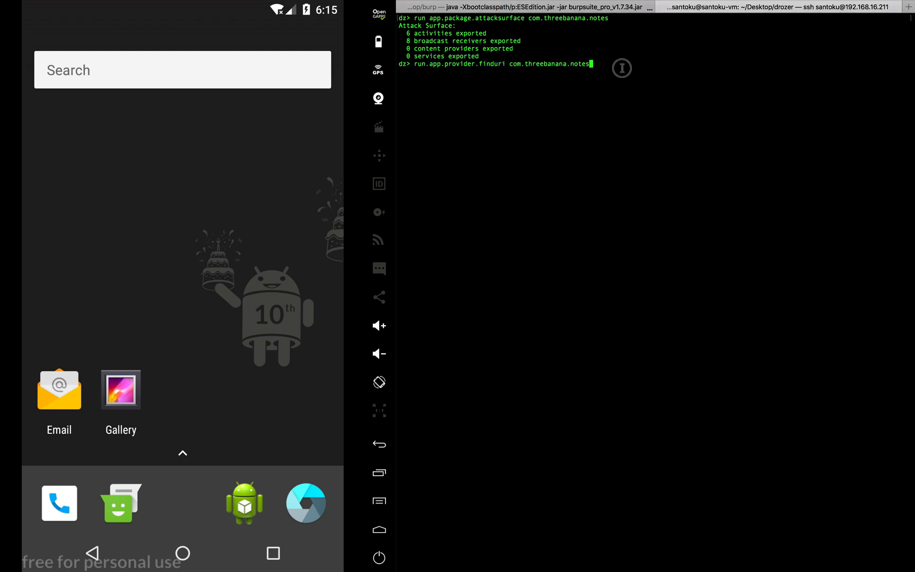
Run app.provider.finduri on com.threebanana.notes to list its NotePad content URIs
{"action": "key", "text": "Return"}
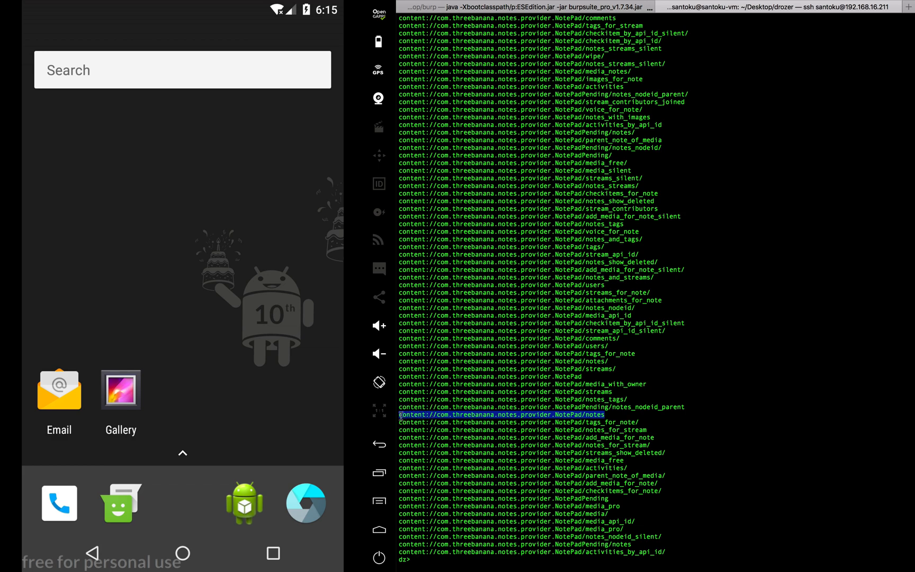
{"action": "mouse_move", "coordinate": [802, 264]}
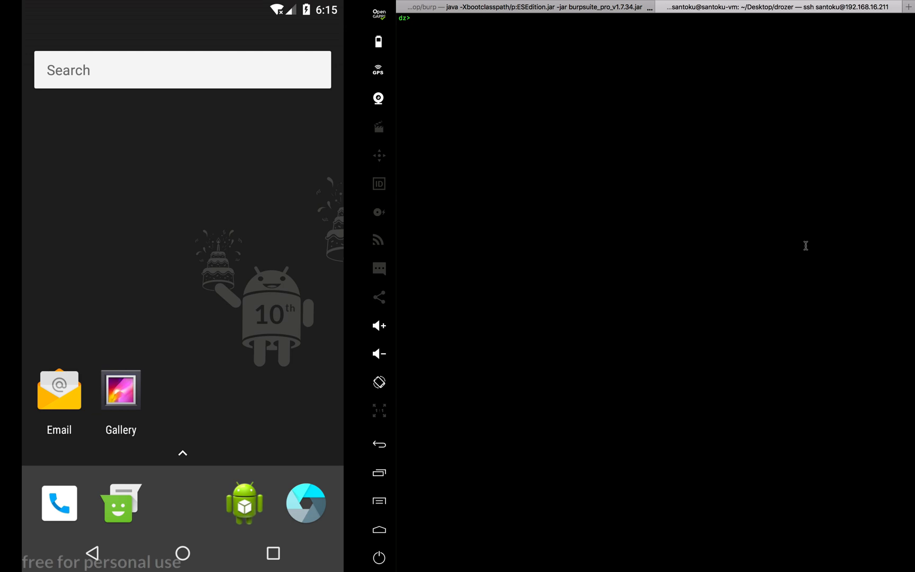
{"action": "type", "text": "run app.provider.query content://com.threebanana.notes.provider.NotePad/notes/"}
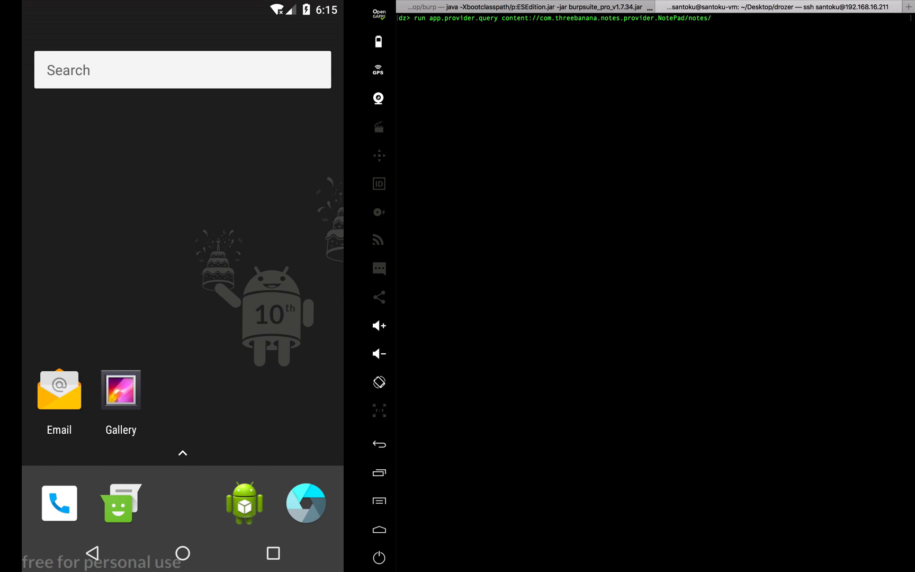
Query content://com.threebanana.notes.provider.NotePad/notes/ with --vertical, getting Permission Denial
{"action": "type", "text": "--vertical"}
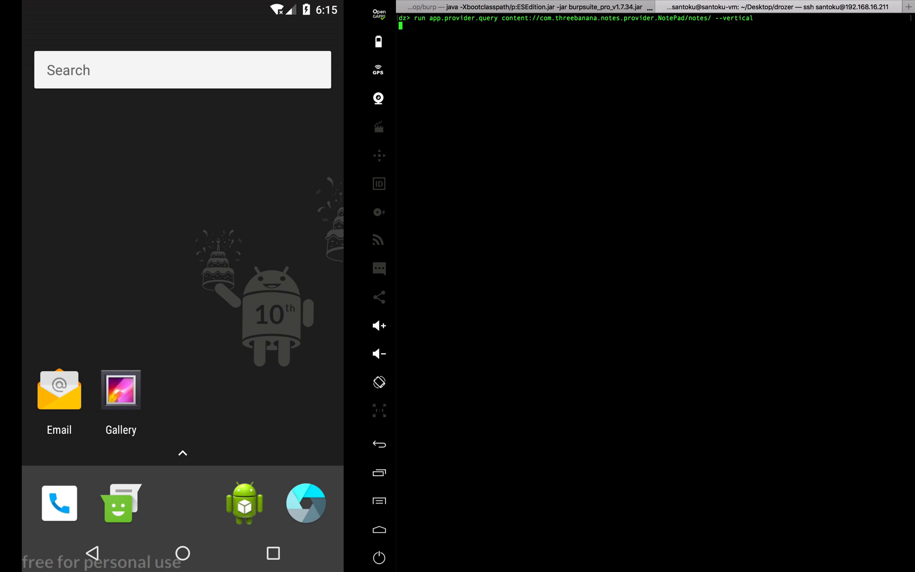
{"action": "key", "text": "Return"}
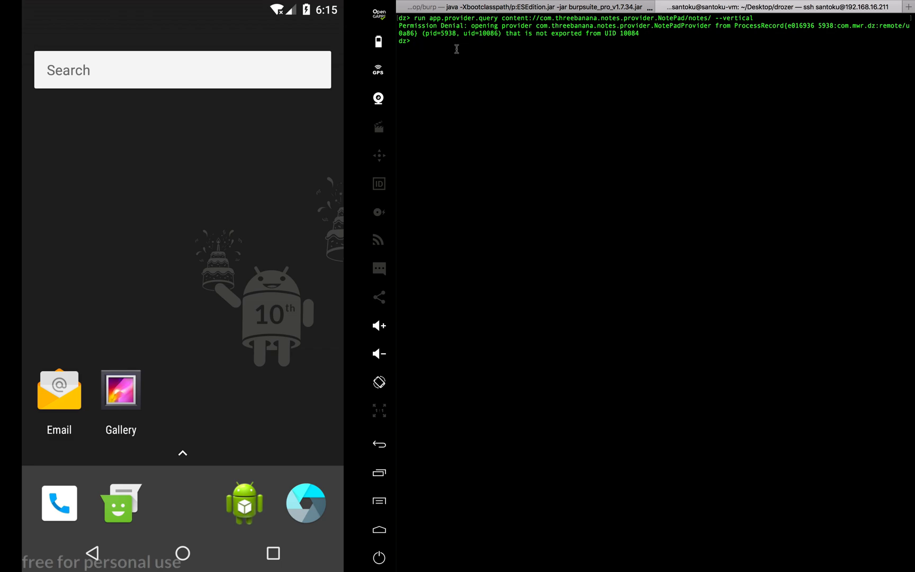
Open the emulator's All Apps drawer and scroll to find the Catch notes app
{"action": "left_click", "coordinate": [182, 452]}
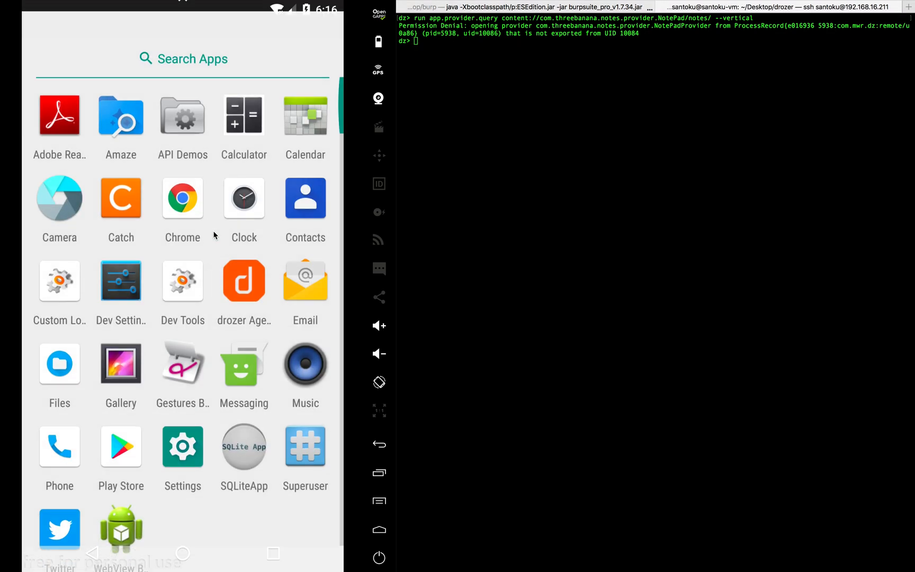
{"action": "scroll", "scroll_direction": "up", "scroll_amount": 3}
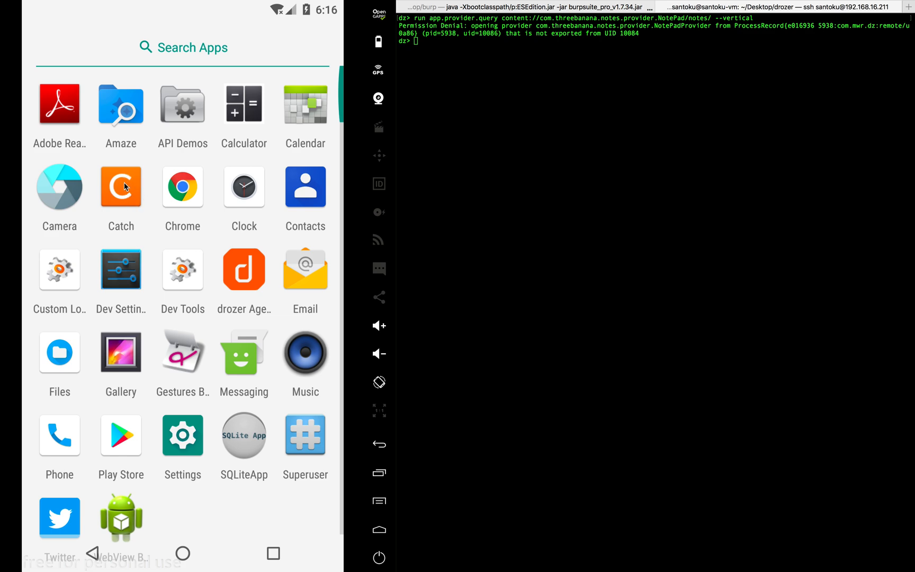
{"action": "mouse_move", "coordinate": [168, 144]}
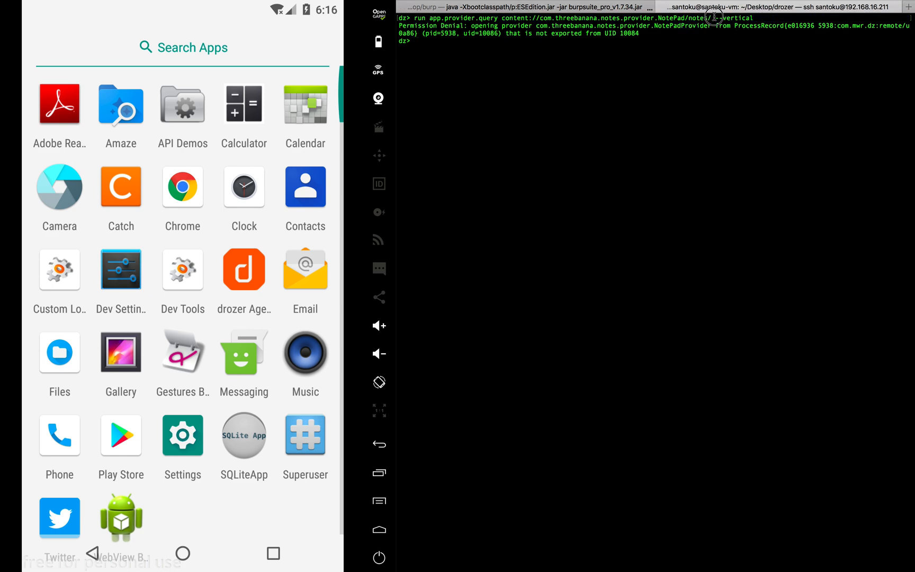
{"action": "key", "text": "Return"}
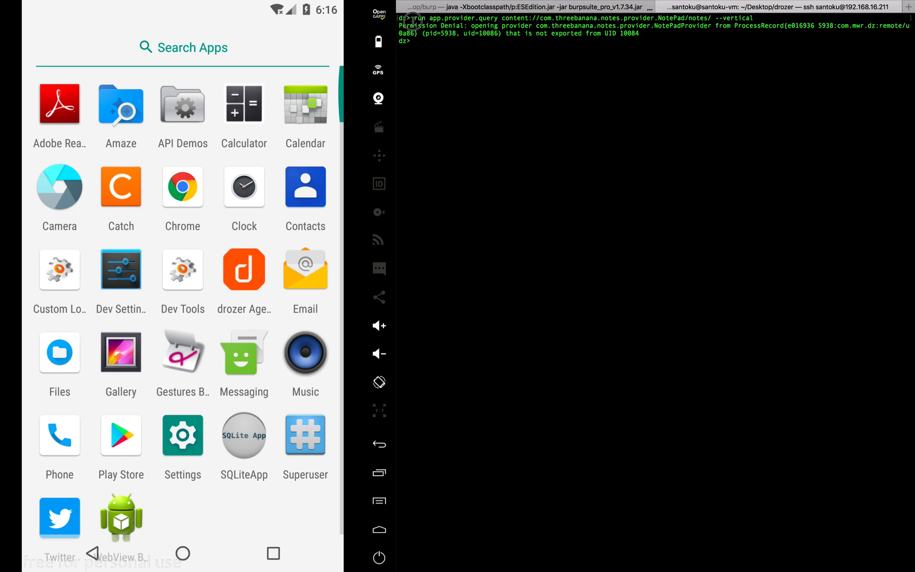
{"action": "mouse_move", "coordinate": [502, 184]}
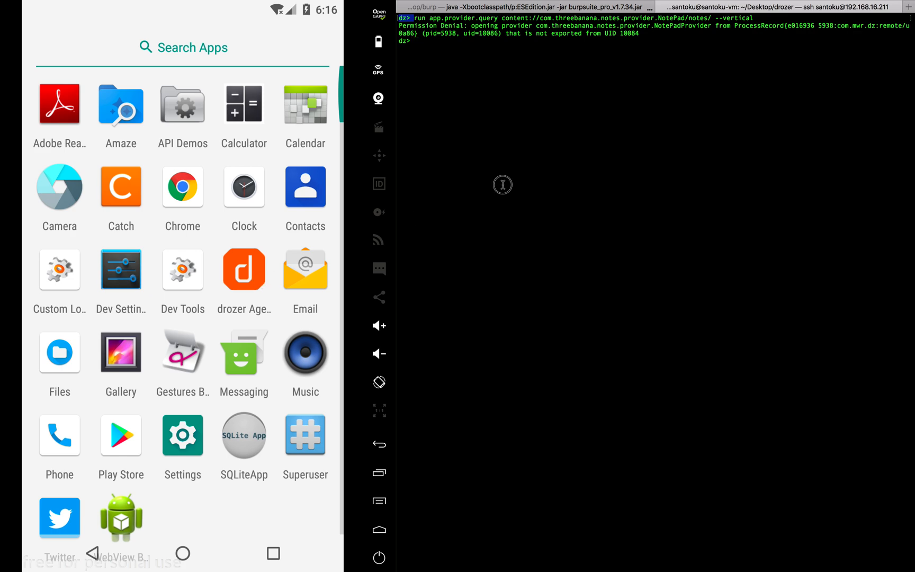
{"action": "mouse_move", "coordinate": [452, 121]}
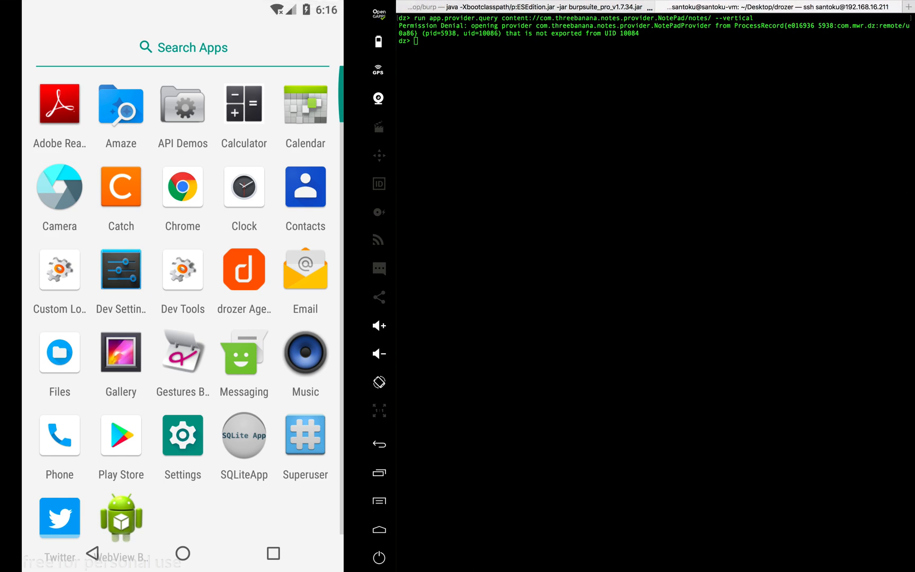
{"action": "mouse_move", "coordinate": [505, 419]}
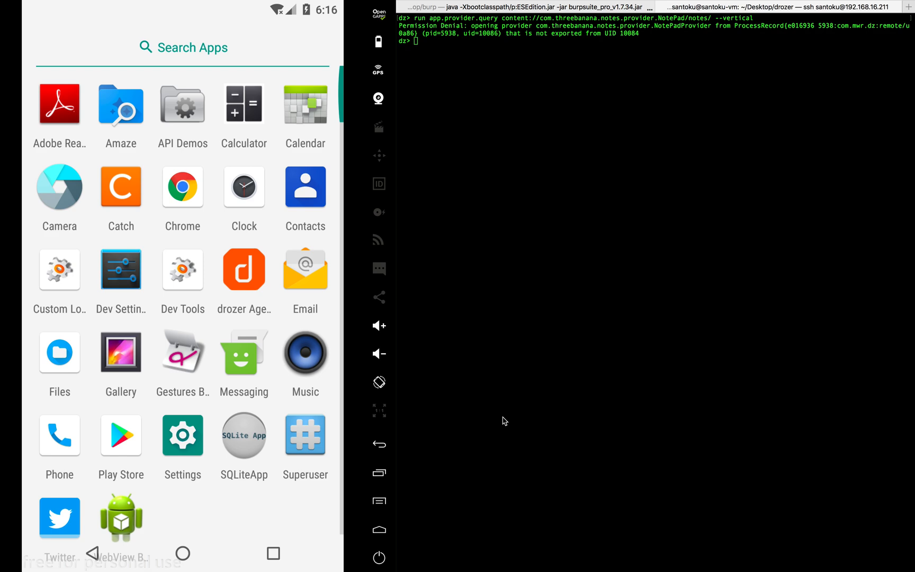
{"action": "mouse_move", "coordinate": [501, 434]}
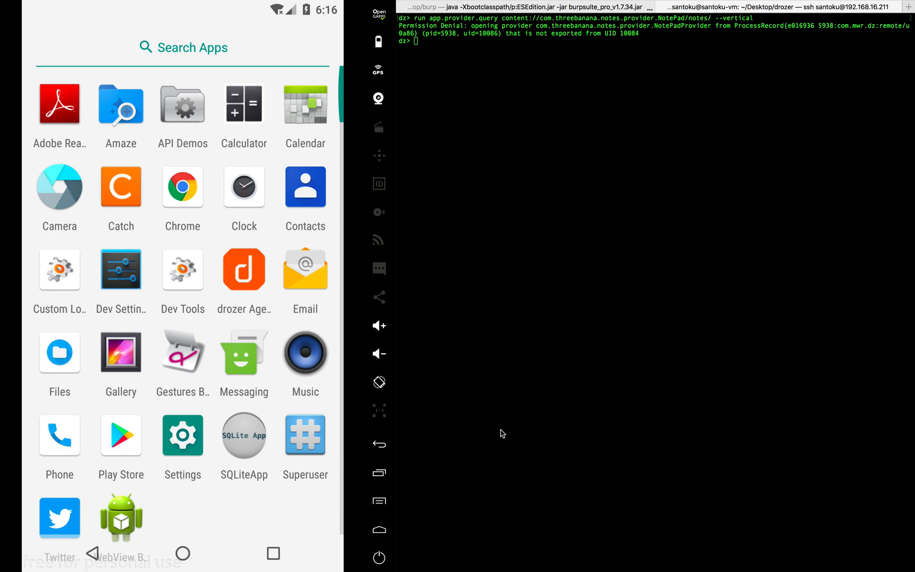